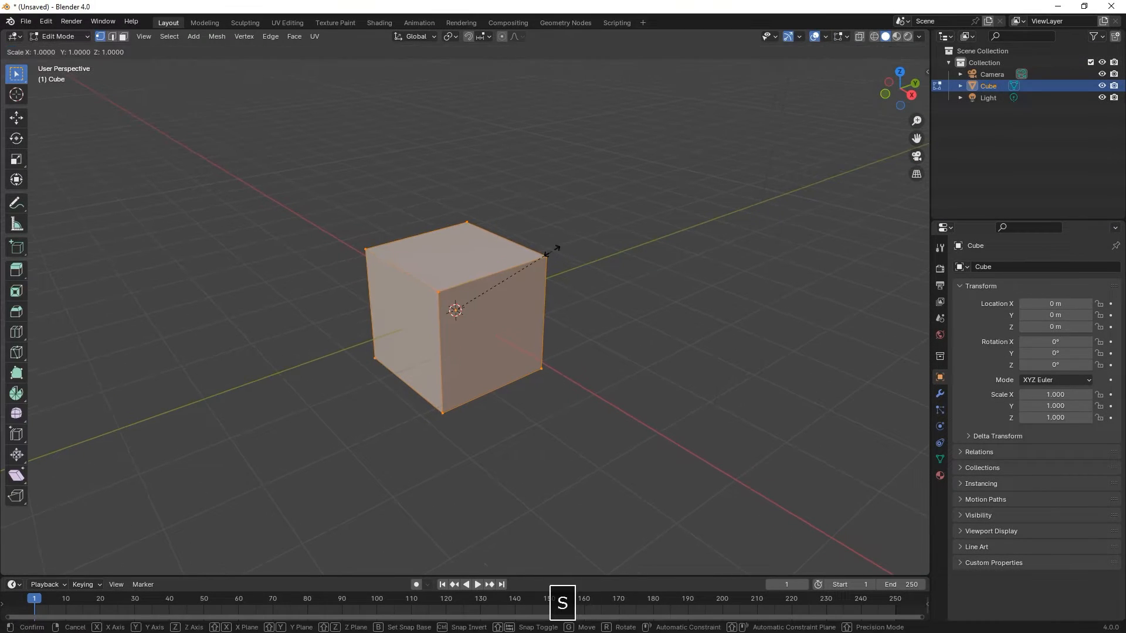
- Scale the default cube down along Y into a thin, wall-like slab
key("Y")
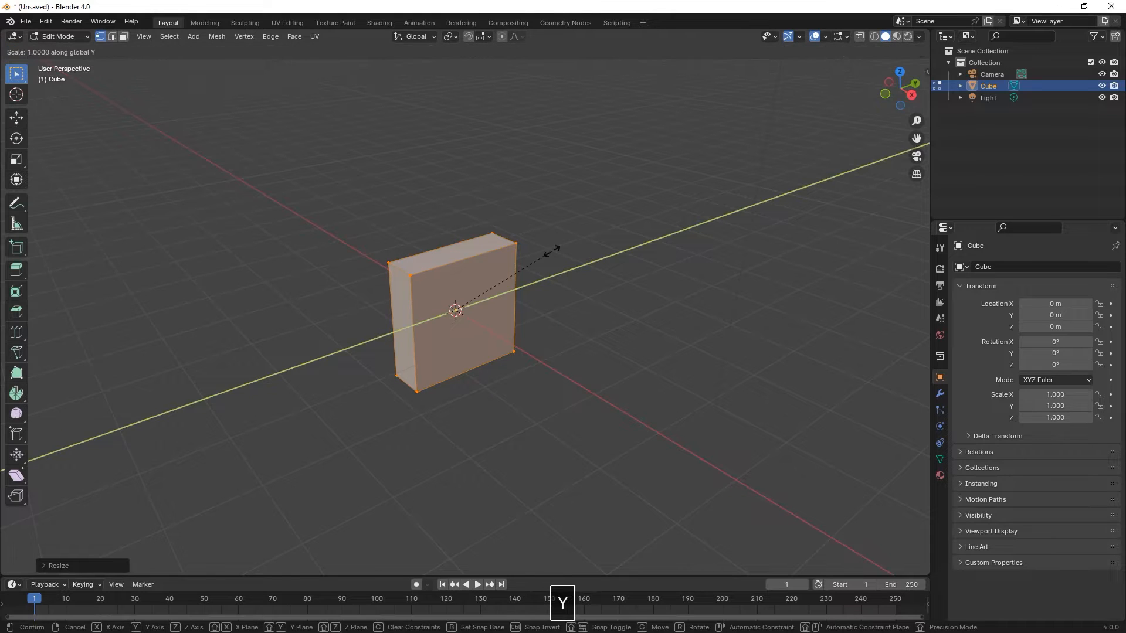
key("Tab")
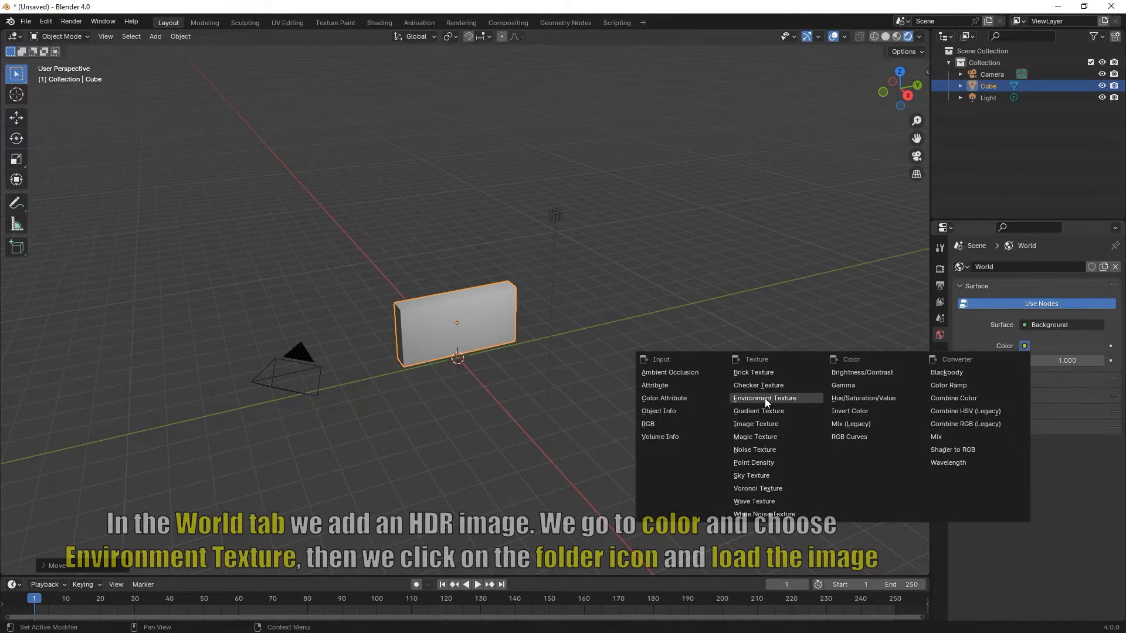
- Light the world with the mutianyu_2k.hdr environment texture
left_click(764, 398)
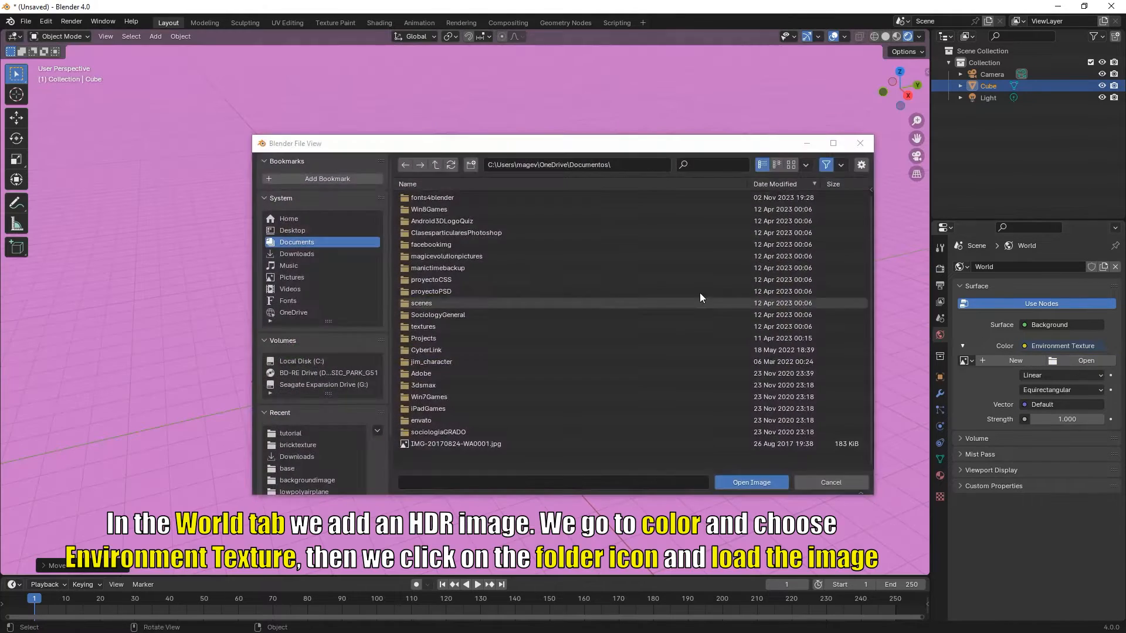
left_click(290, 432)
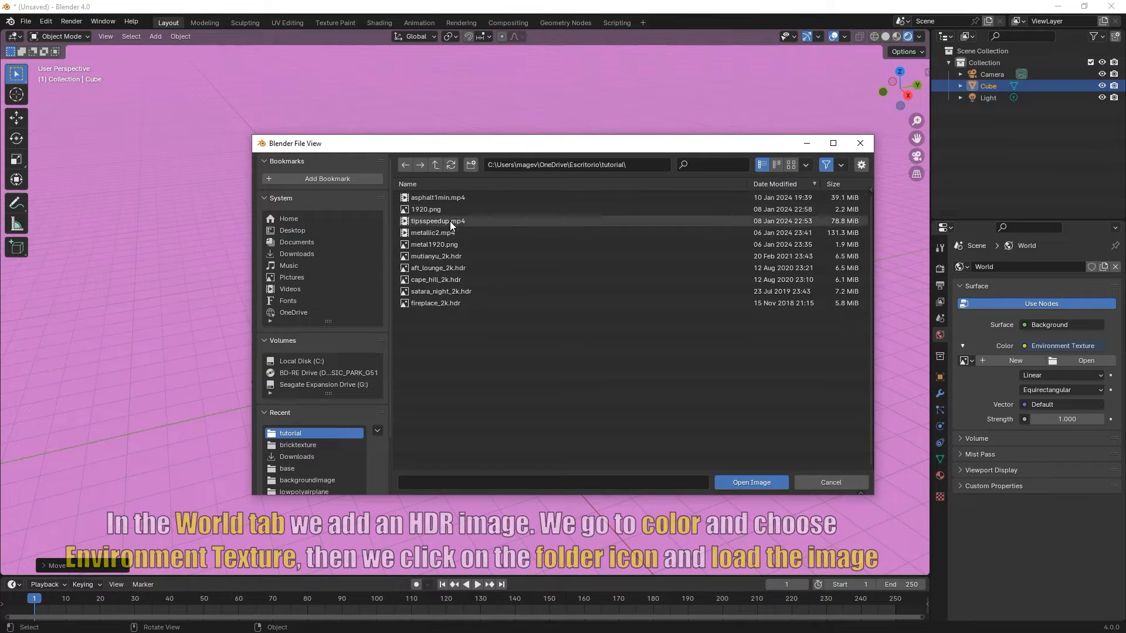
left_click(435, 257)
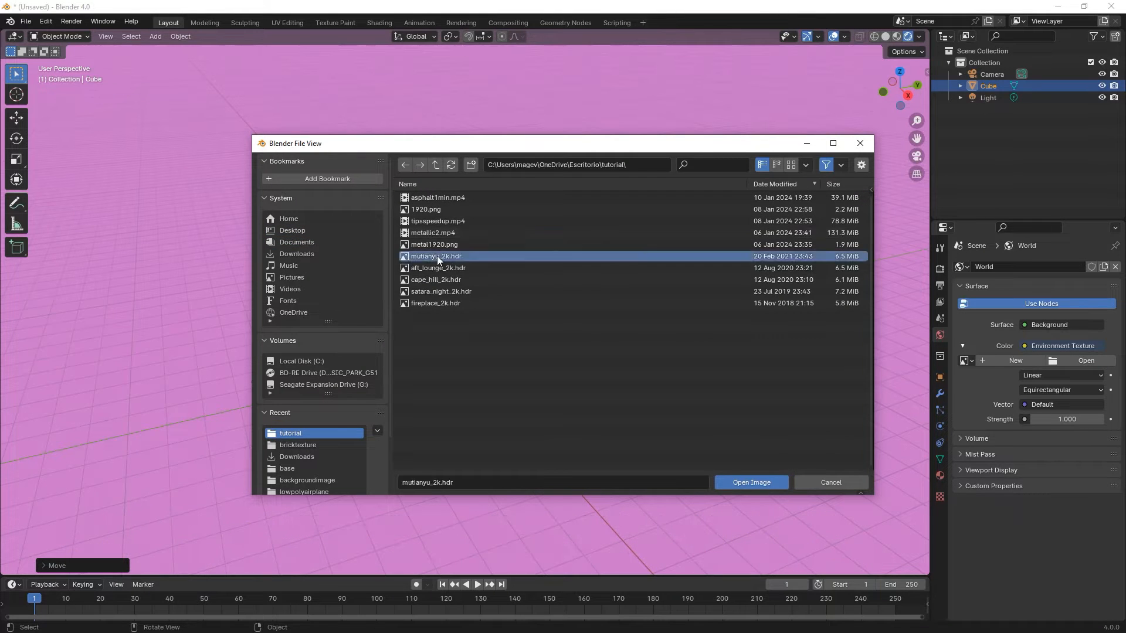
left_click(752, 482)
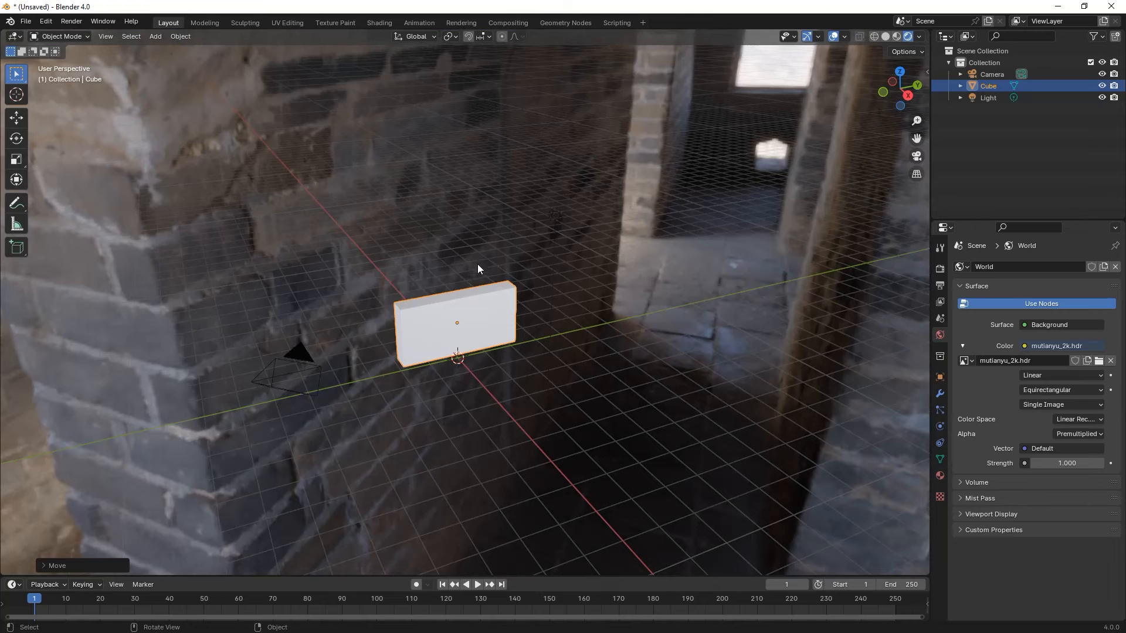
- Turn on transparent film in the render settings
left_click(941, 270)
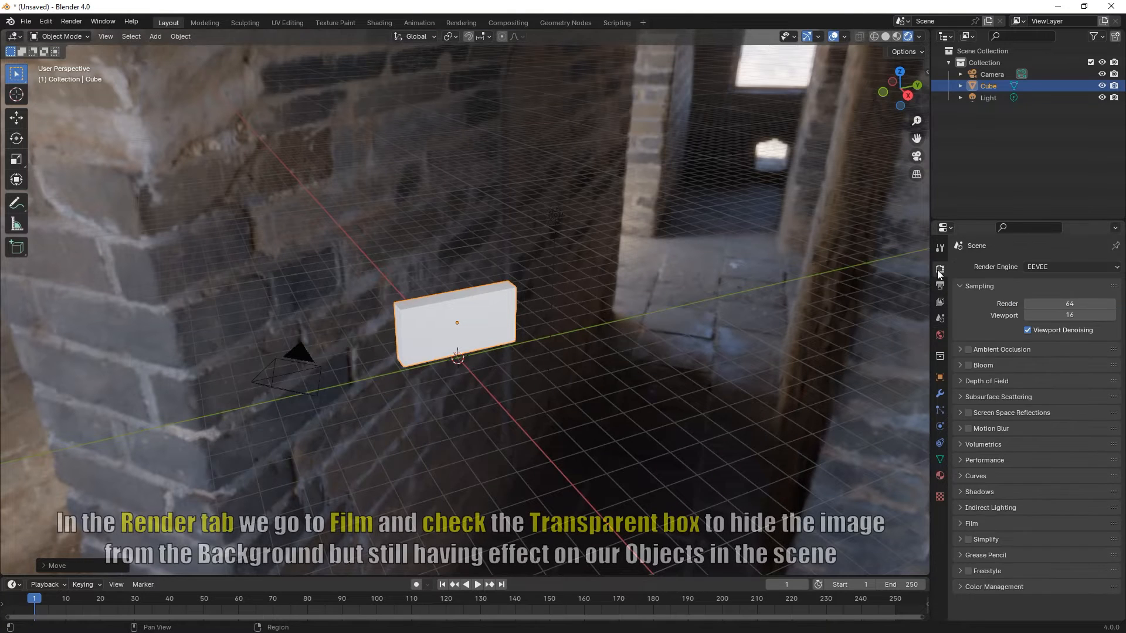
left_click(961, 524)
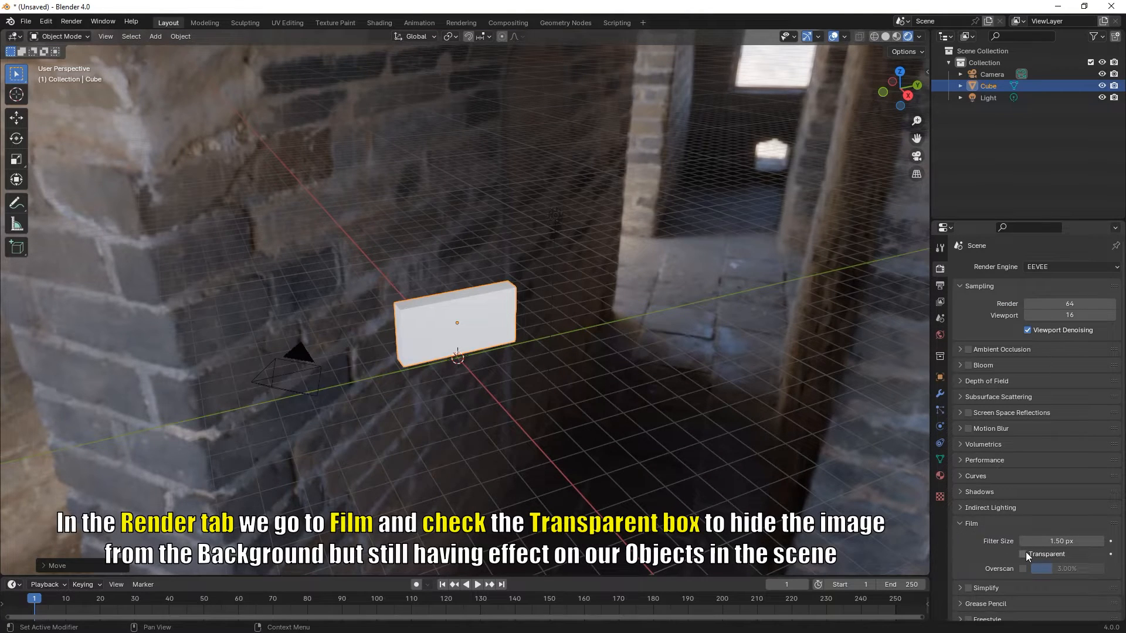
left_click(1023, 554)
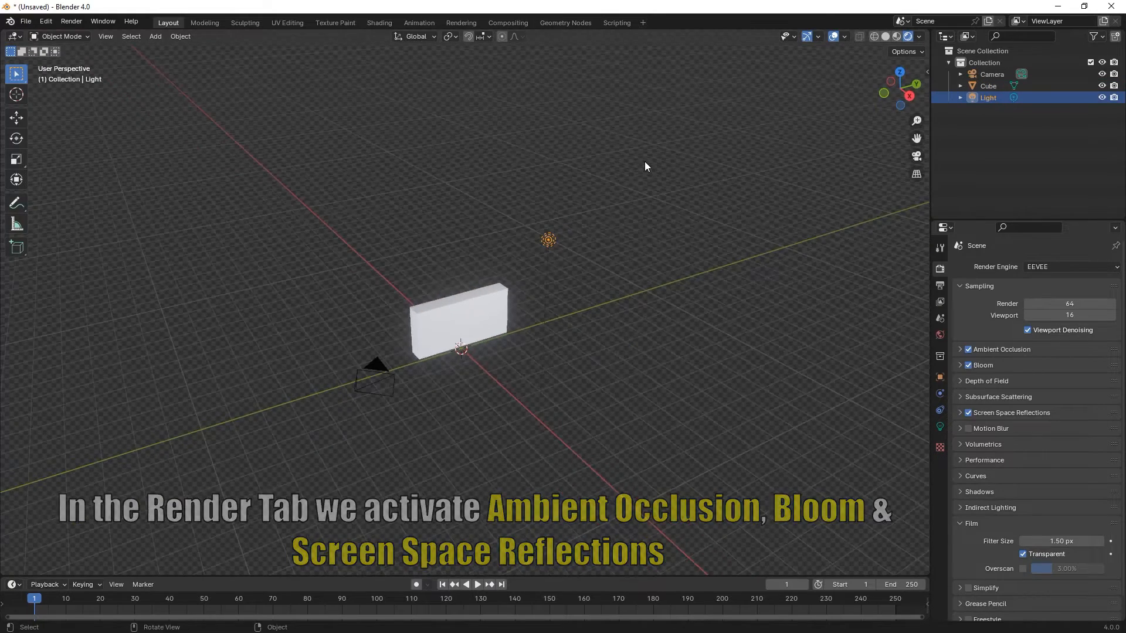
- Duplicate the light twice and tilt the new sun lamp to 70° on X
key("Shift+D")
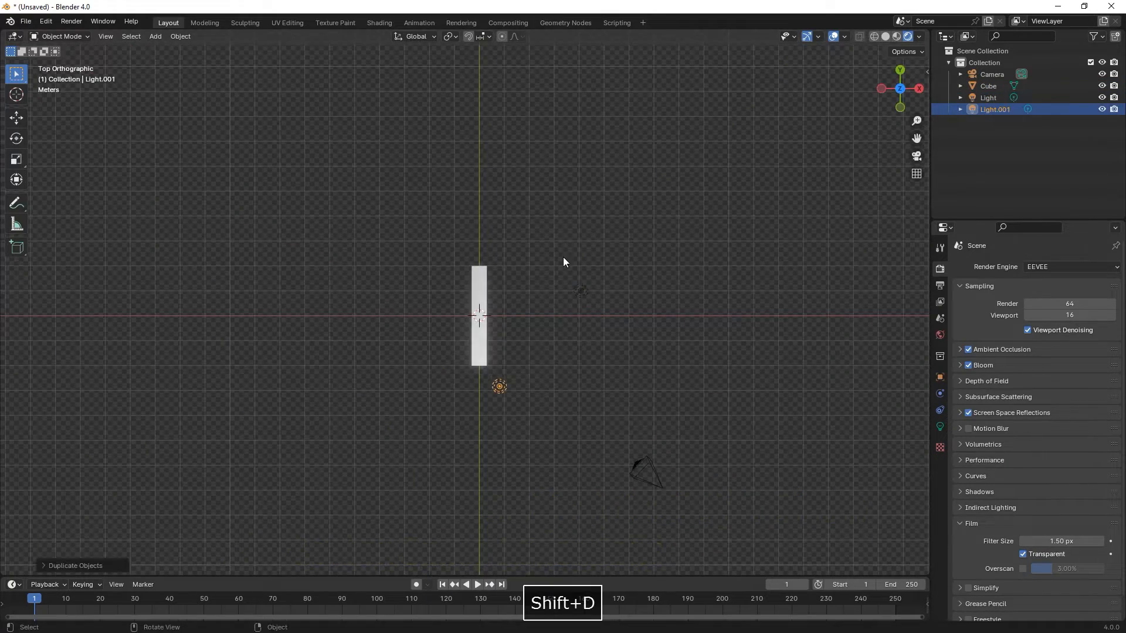
key("g")
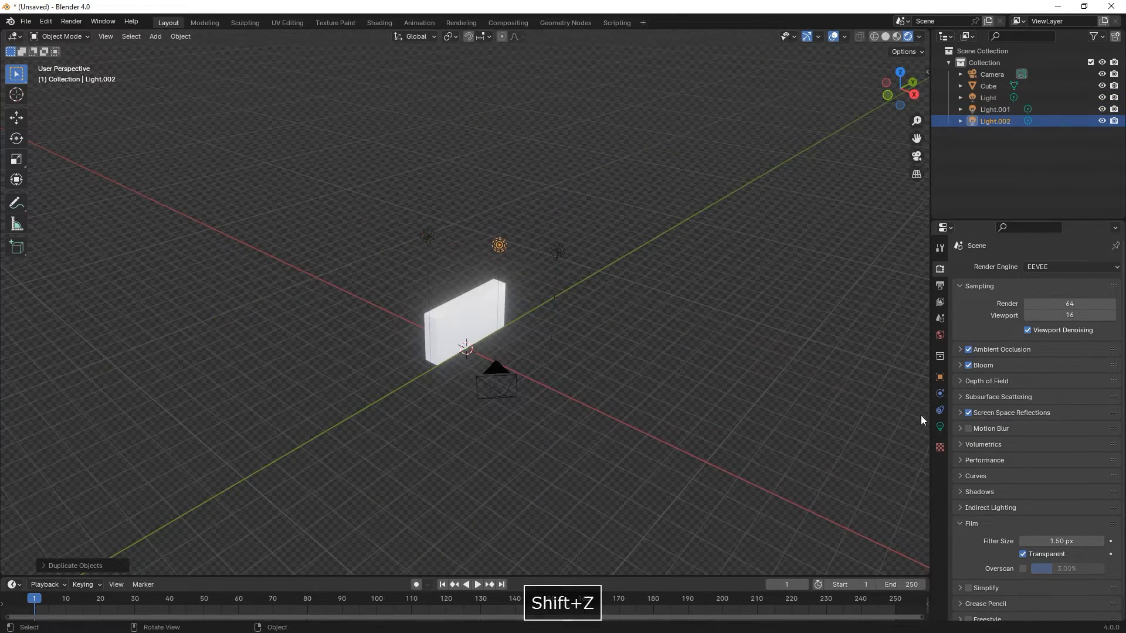
left_click(940, 427)
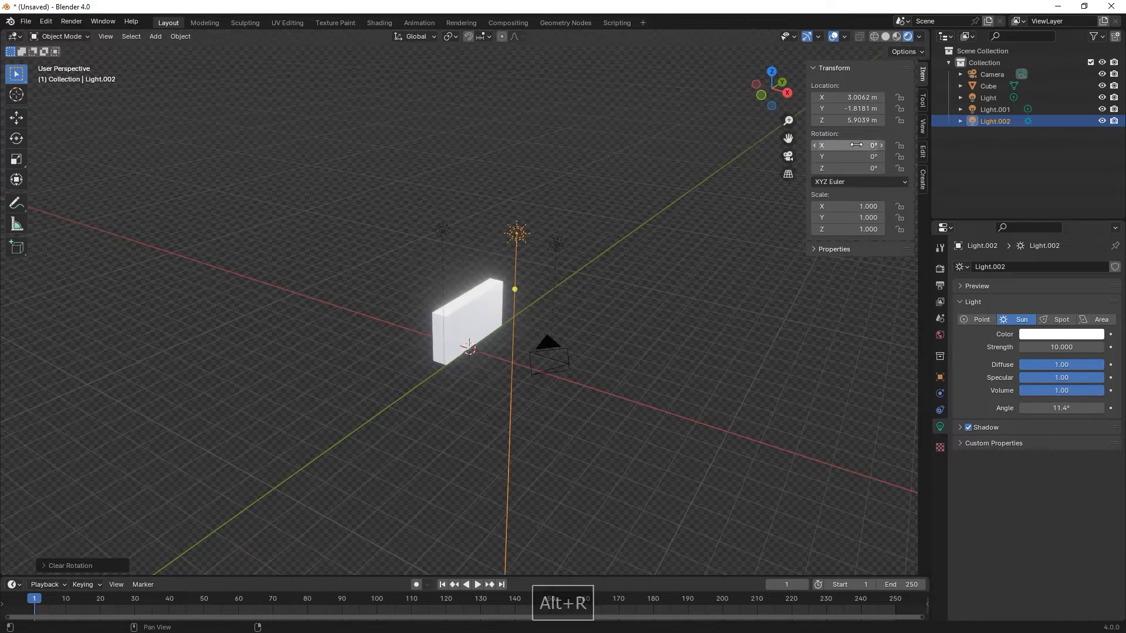
type("70")
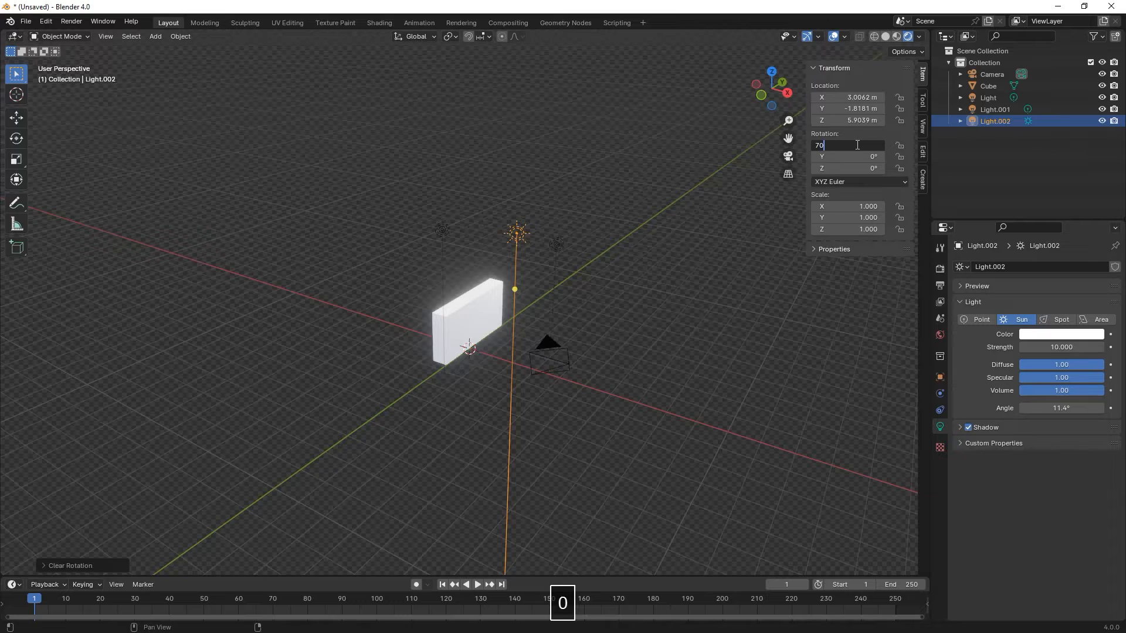
key("Return")
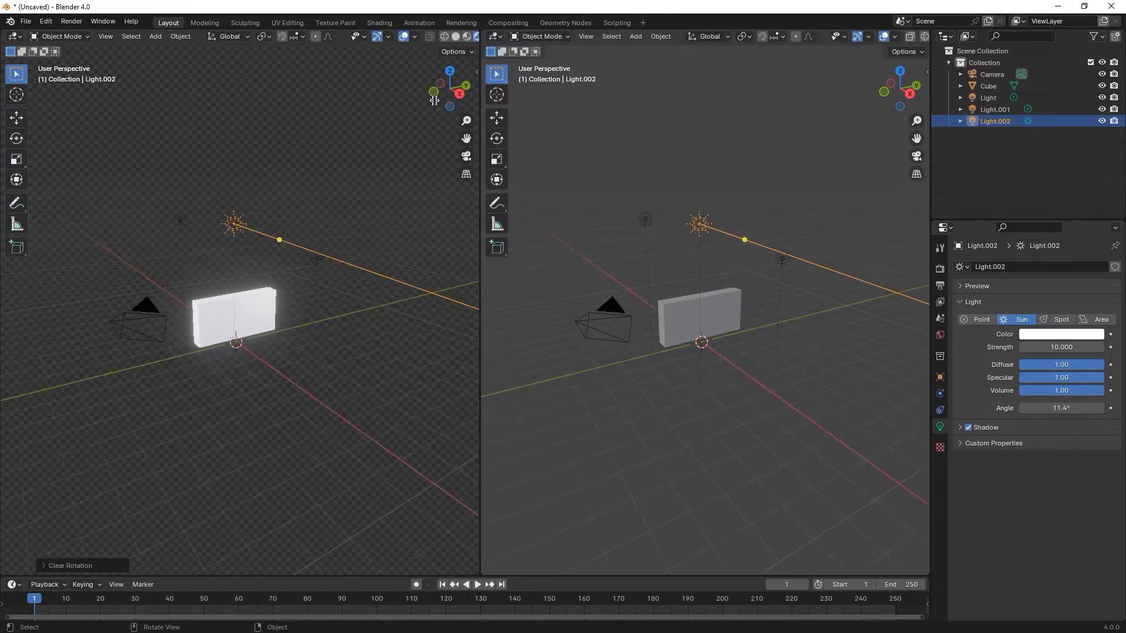
- In a Shader Editor, link a Brick Texture node's Color into Base Color
left_click(334, 36)
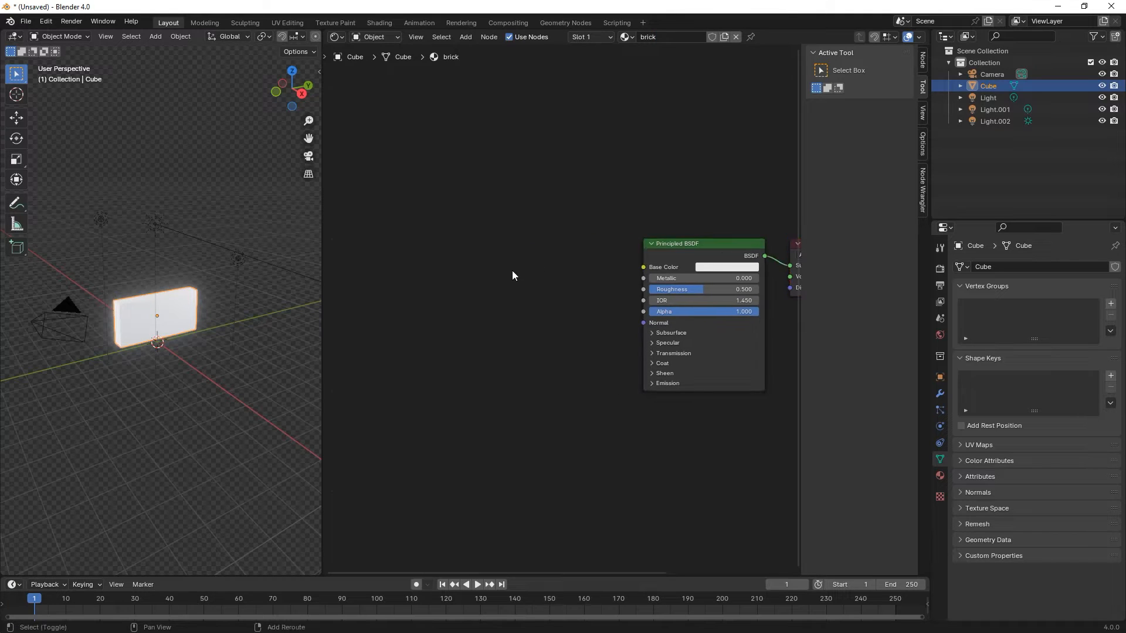
type("R")
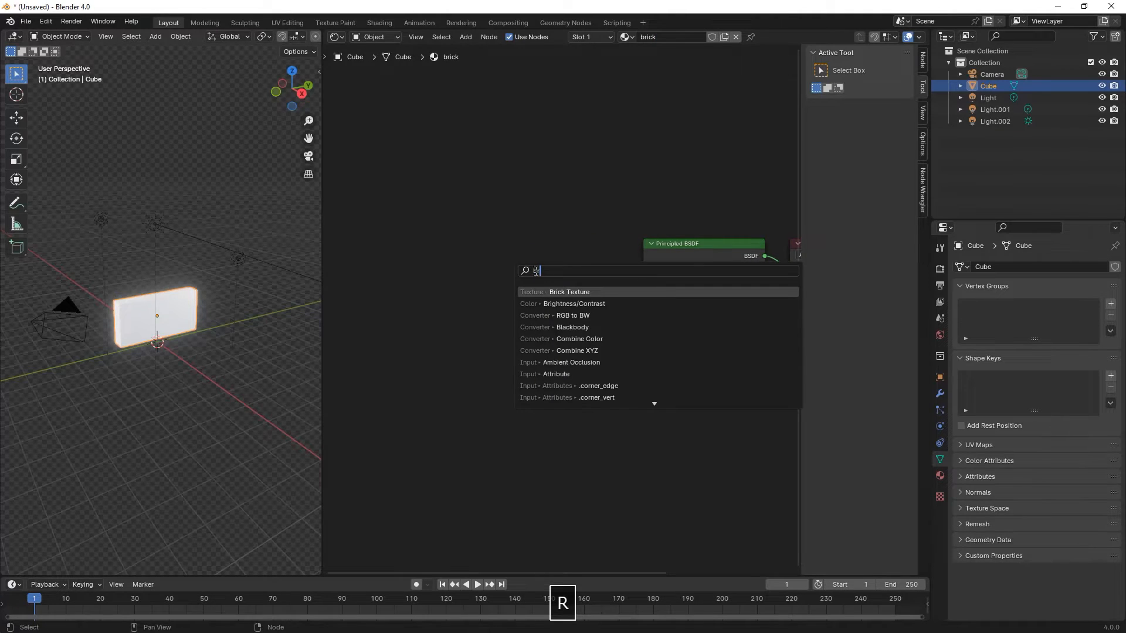
left_click(569, 292)
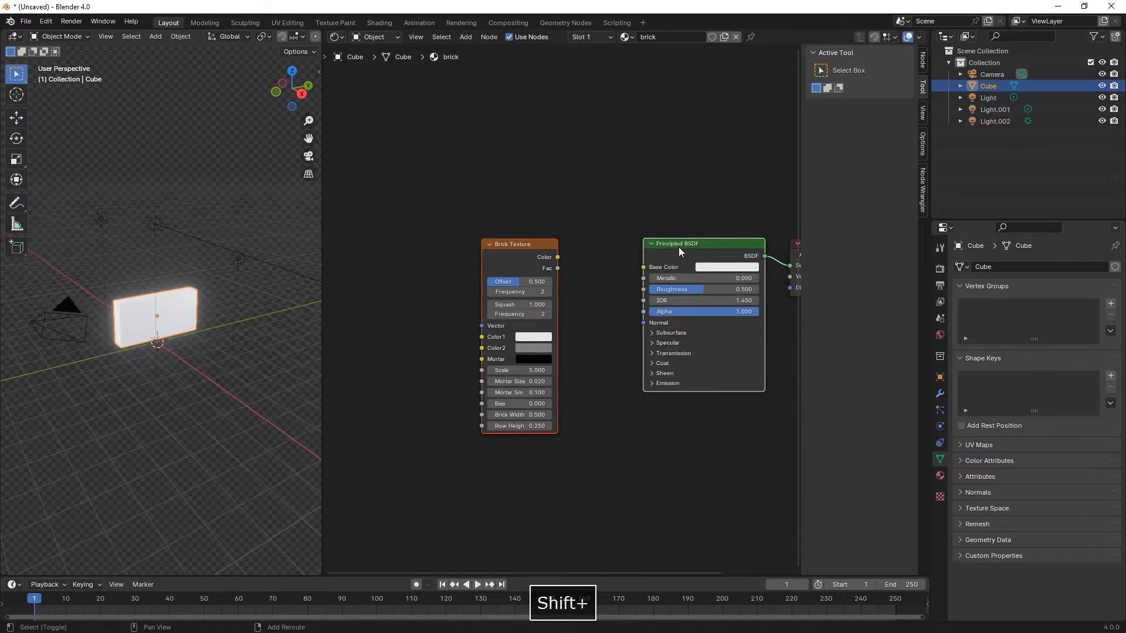
left_click_drag(557, 256, 643, 266)
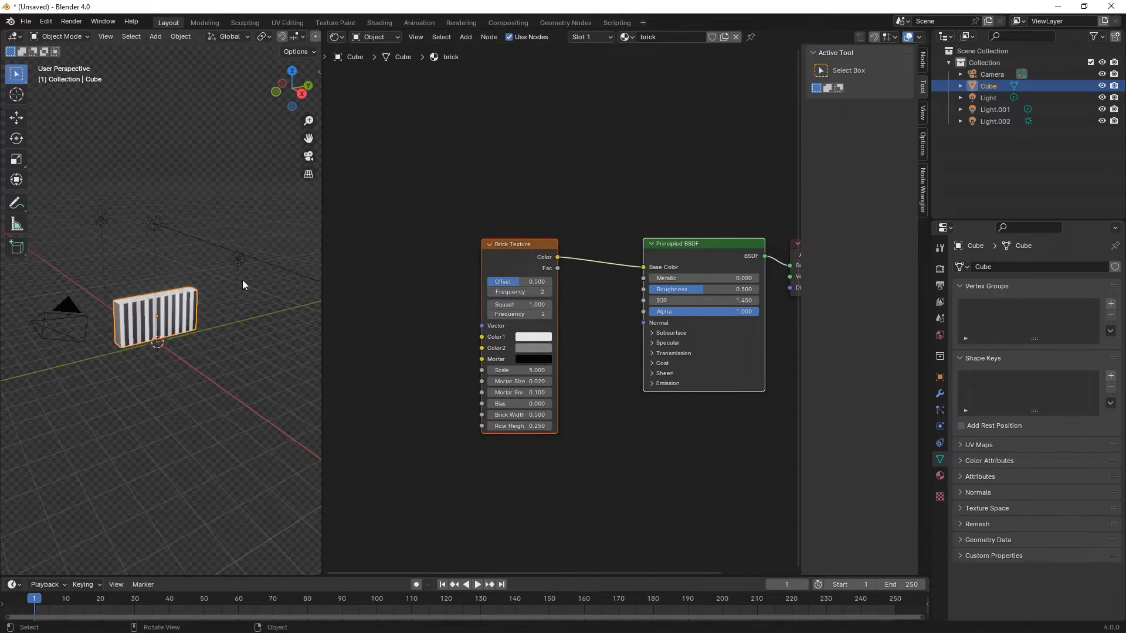
scroll("up", 3)
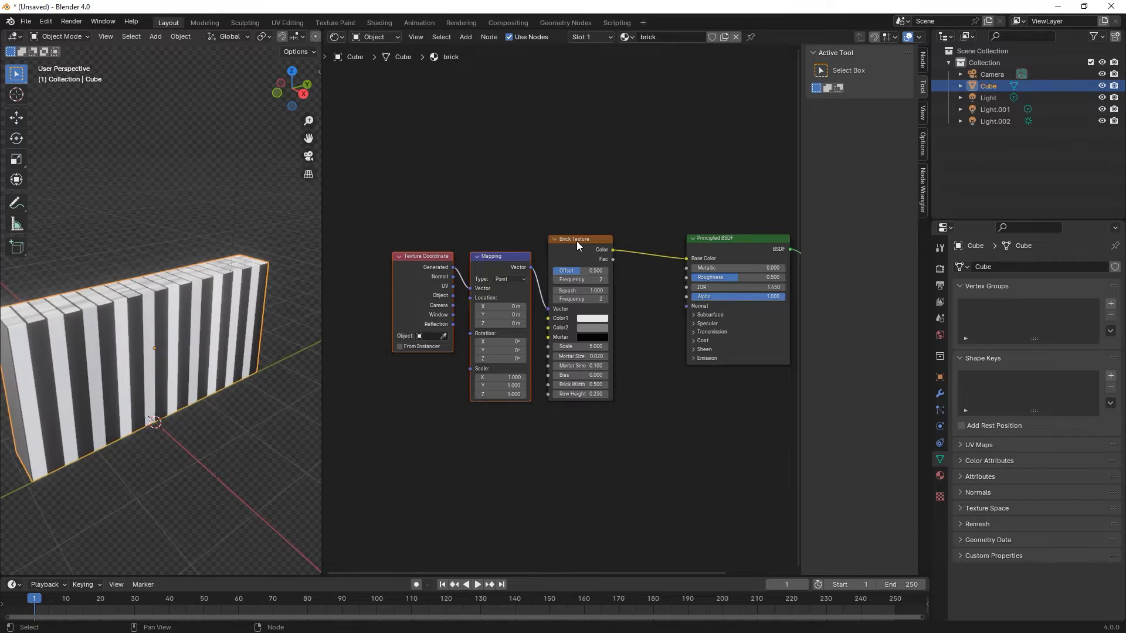
left_click(46, 22)
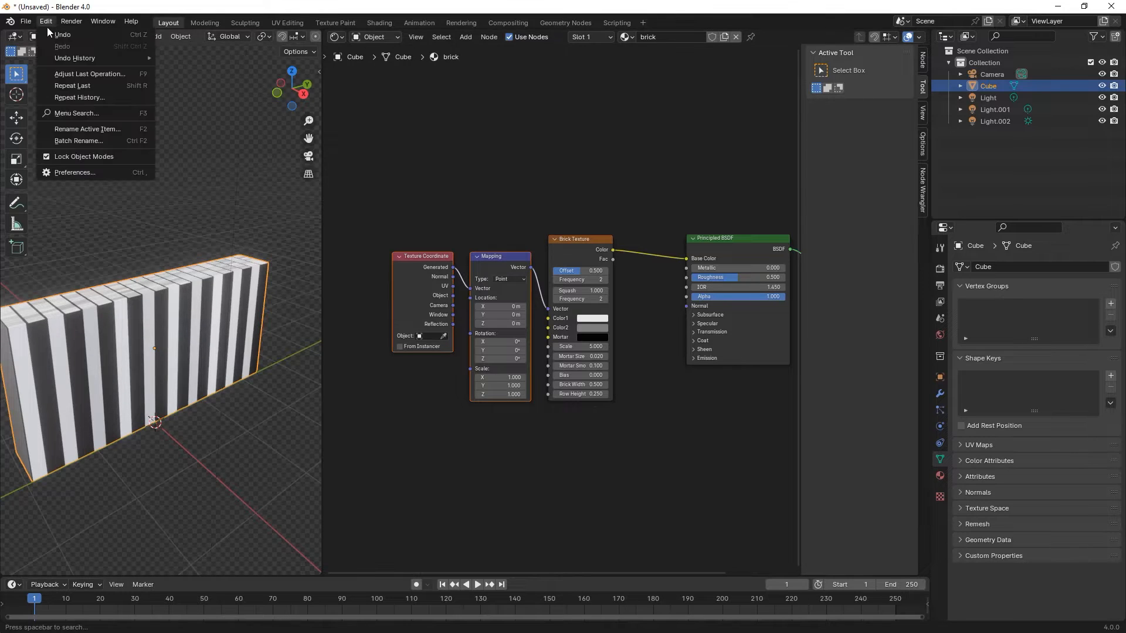
- Enable the Node Wrangler add-on from Preferences
left_click(74, 172)
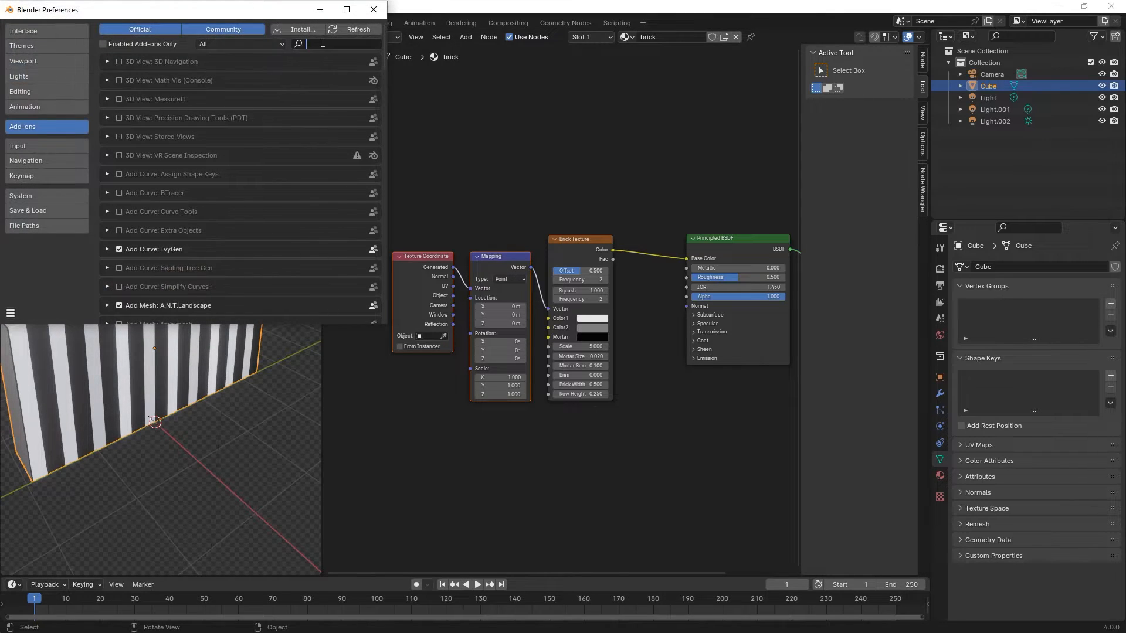
type("node")
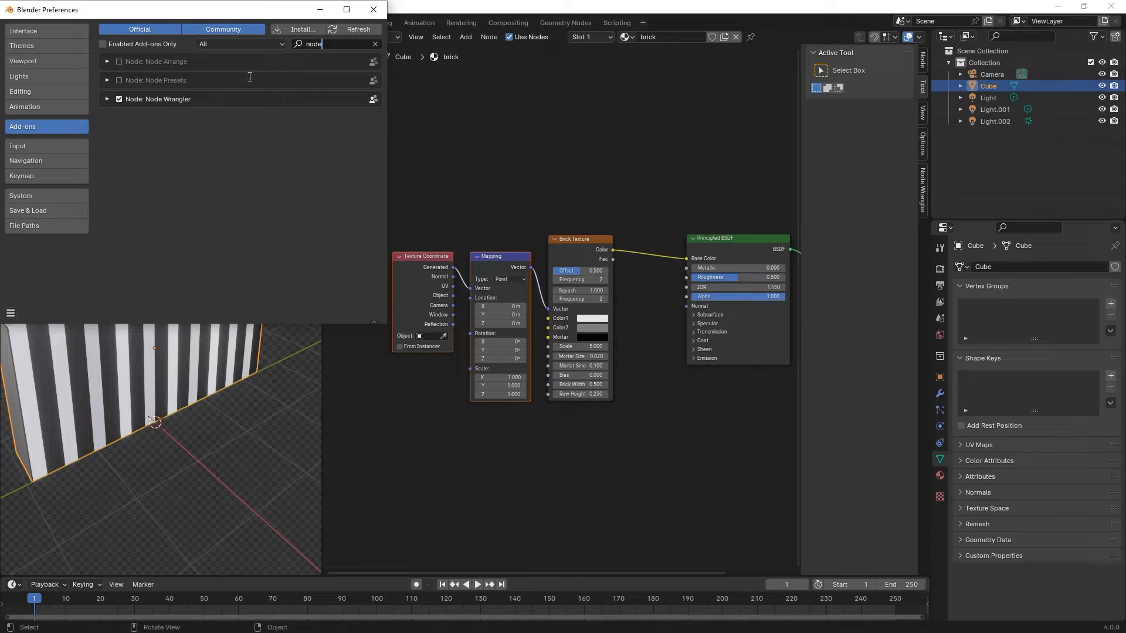
left_click(373, 9)
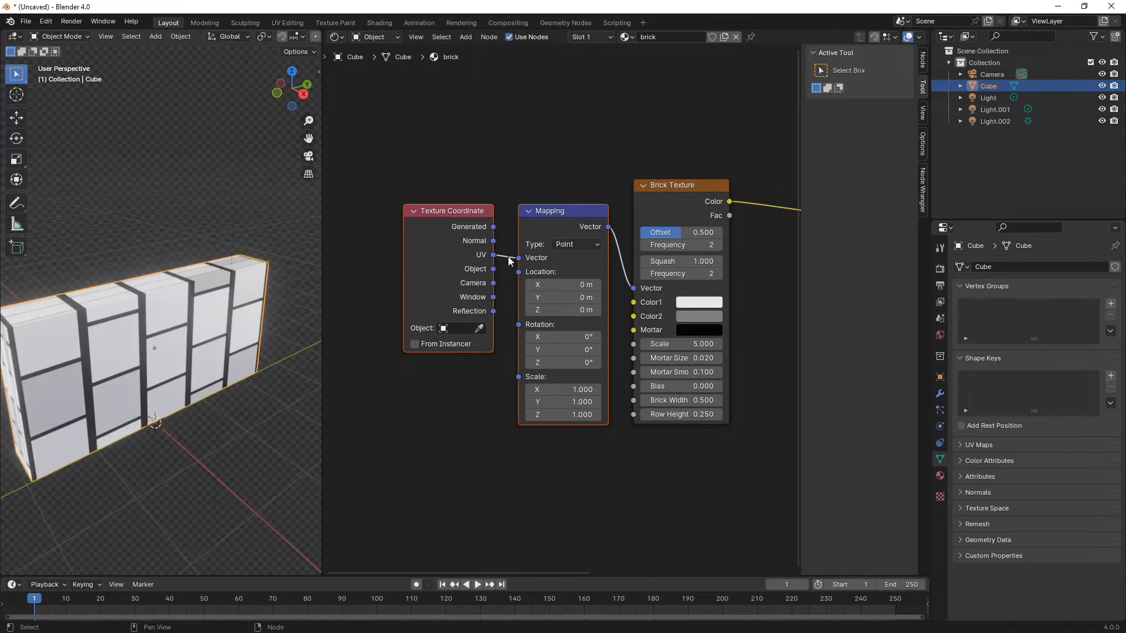
- Cube-project the wall's UVs and set the Mapping node's scale to 2
key("Tab")
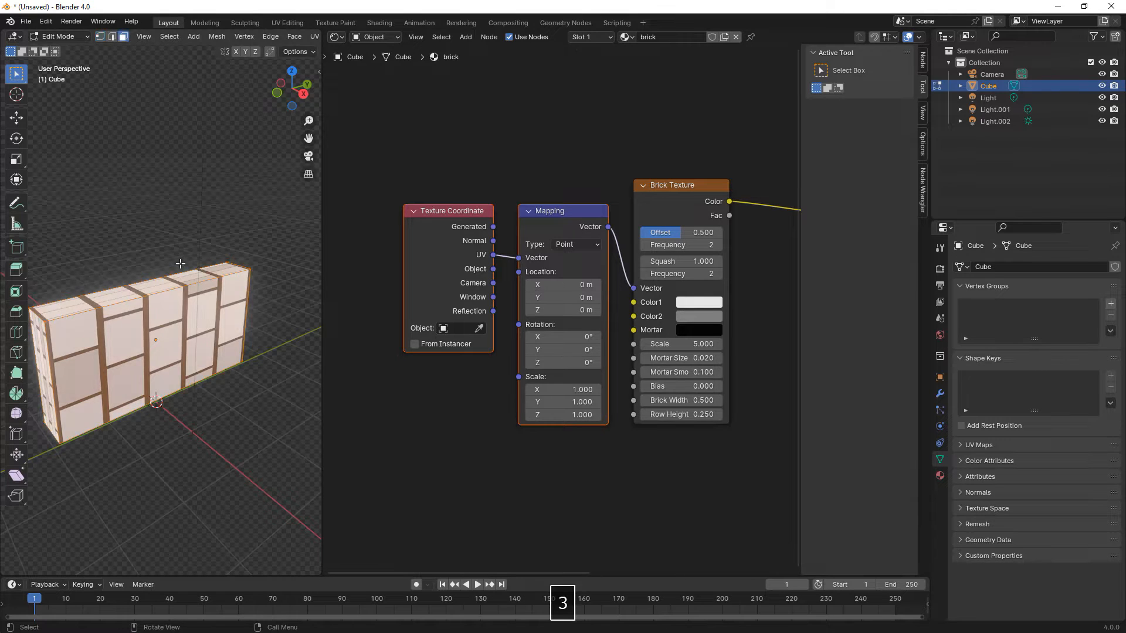
key("u")
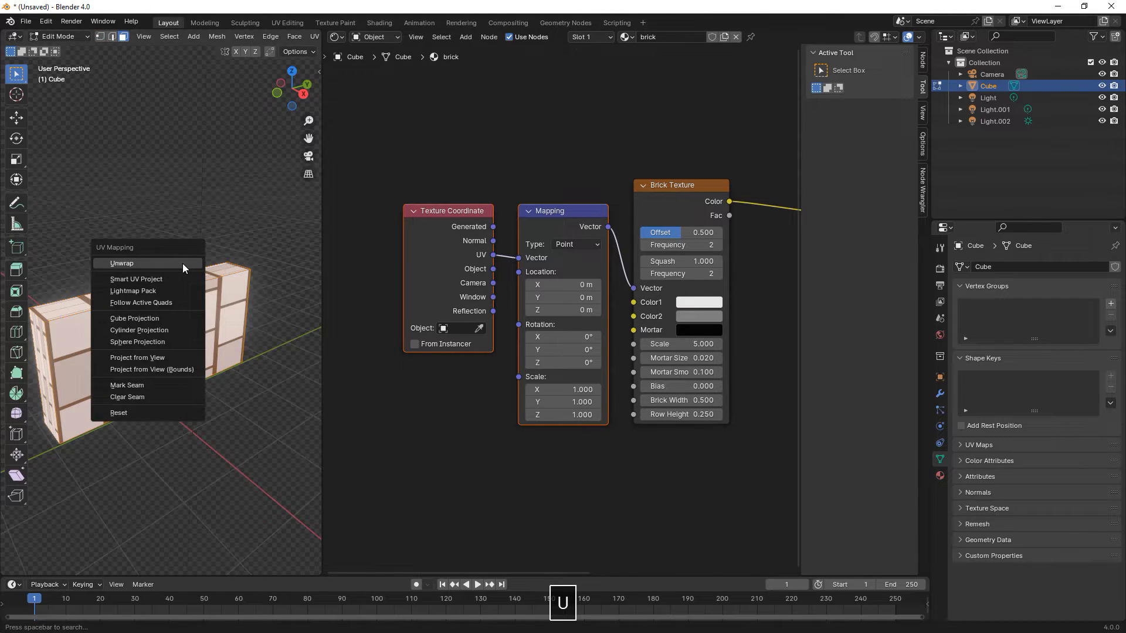
left_click(134, 319)
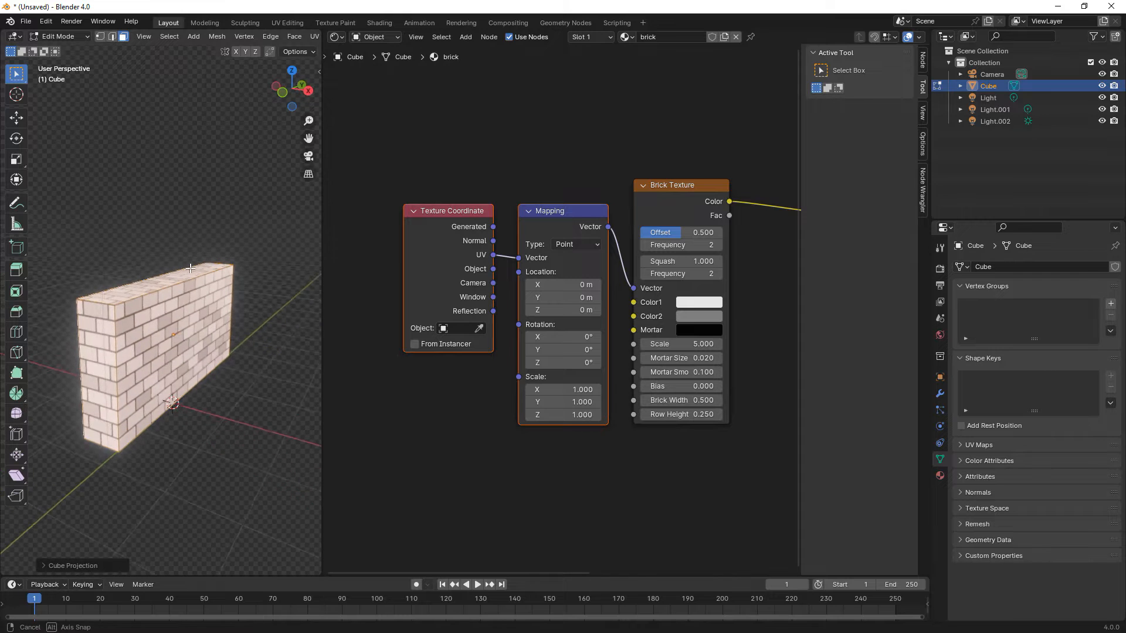
left_click_drag(190, 268, 250, 240)
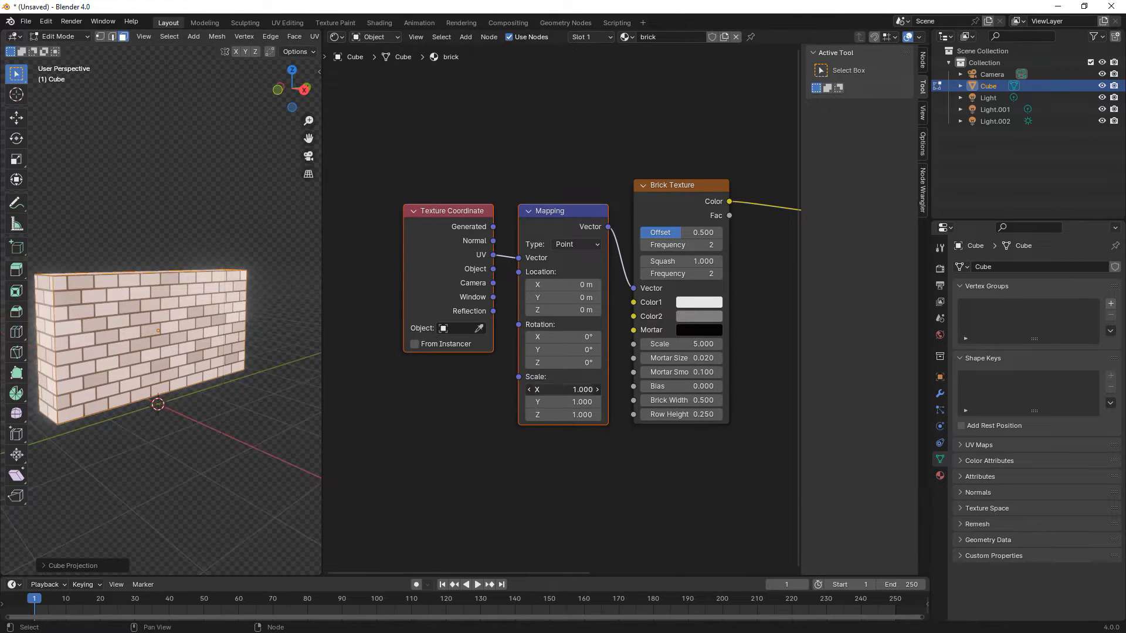
double_click(563, 390)
type("2.000")
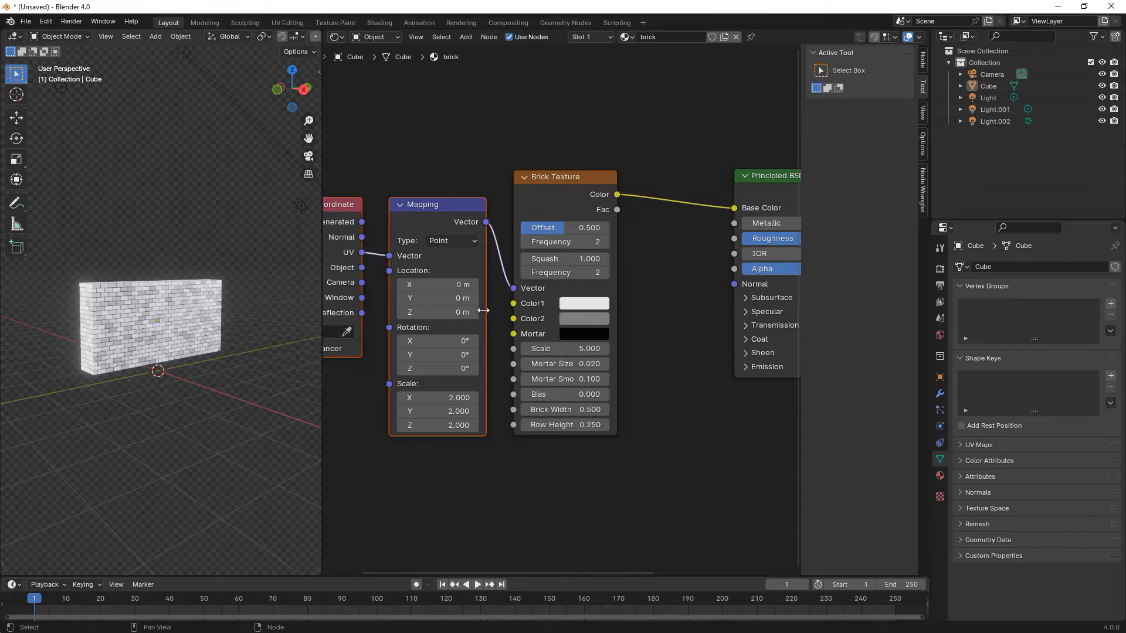
- Give the Brick Texture's colours brown hex values (5932…, Color2 5c…)
left_click(584, 303)
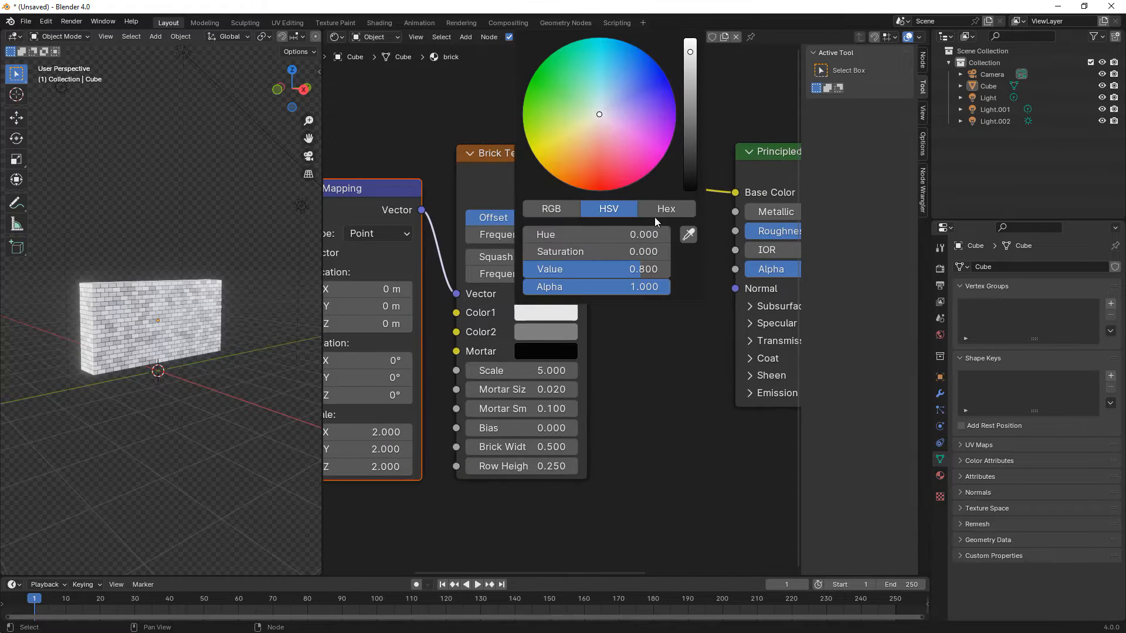
left_click(666, 208)
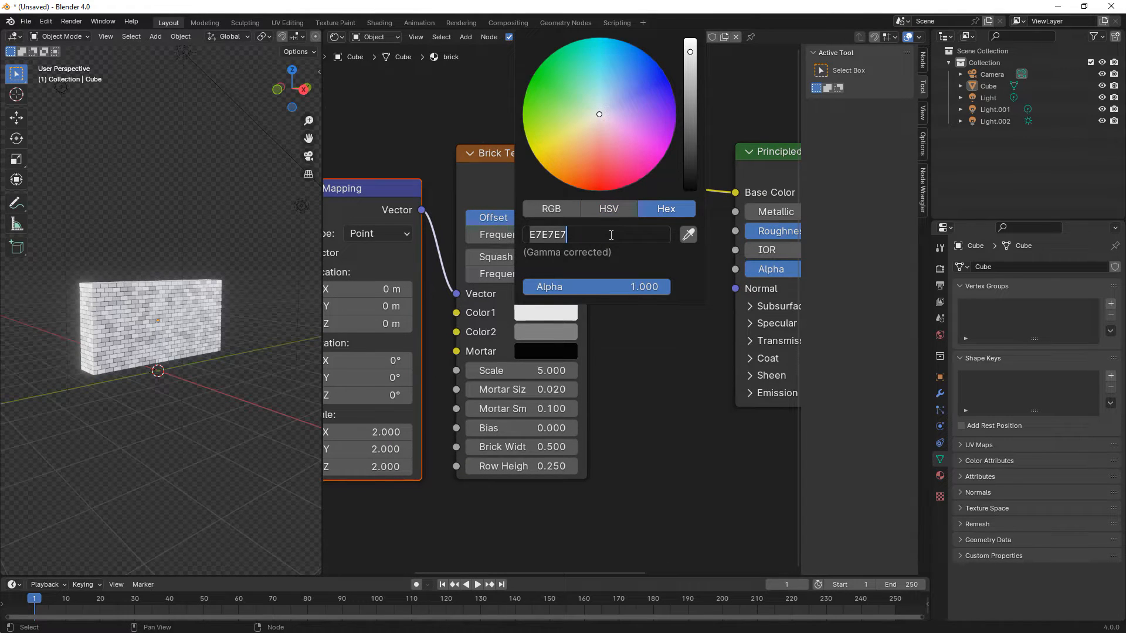
type("5932")
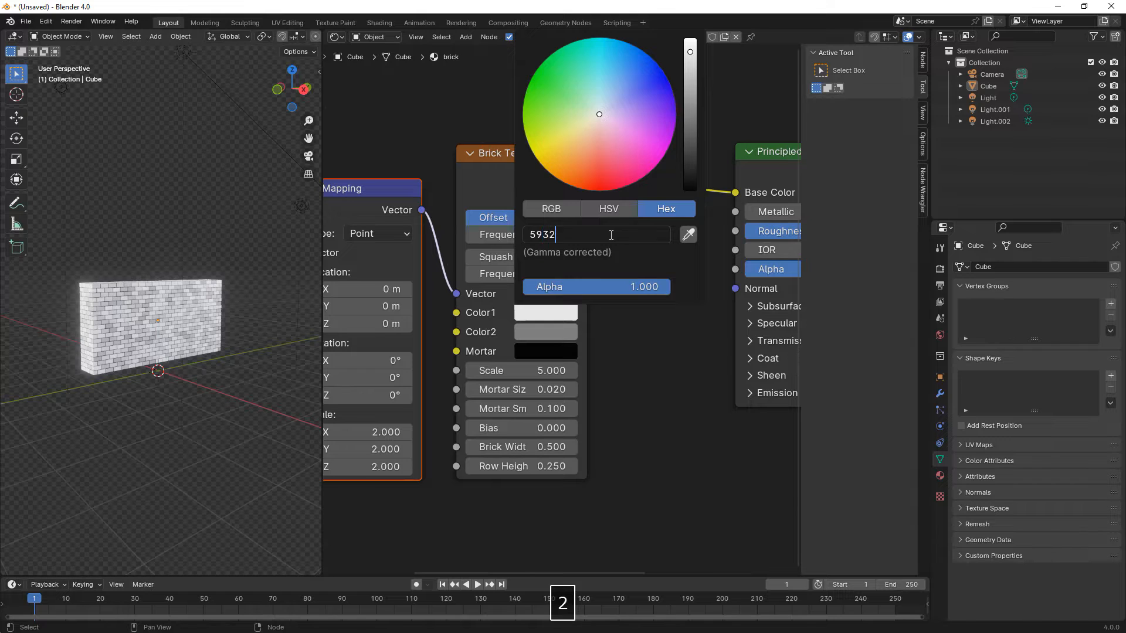
key("Enter")
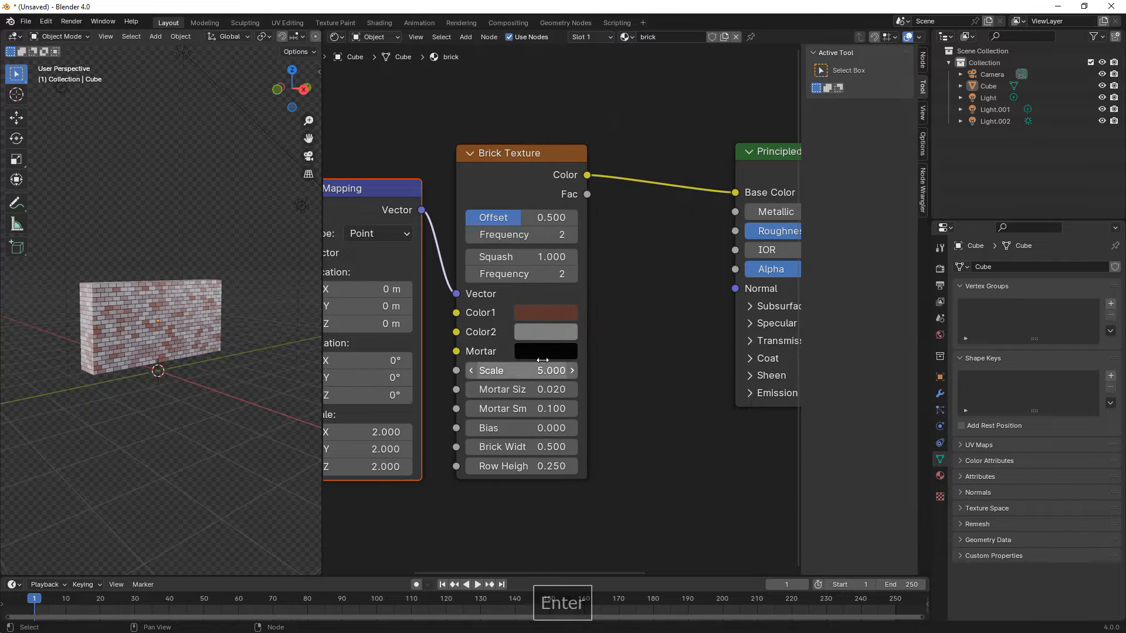
left_click(546, 332)
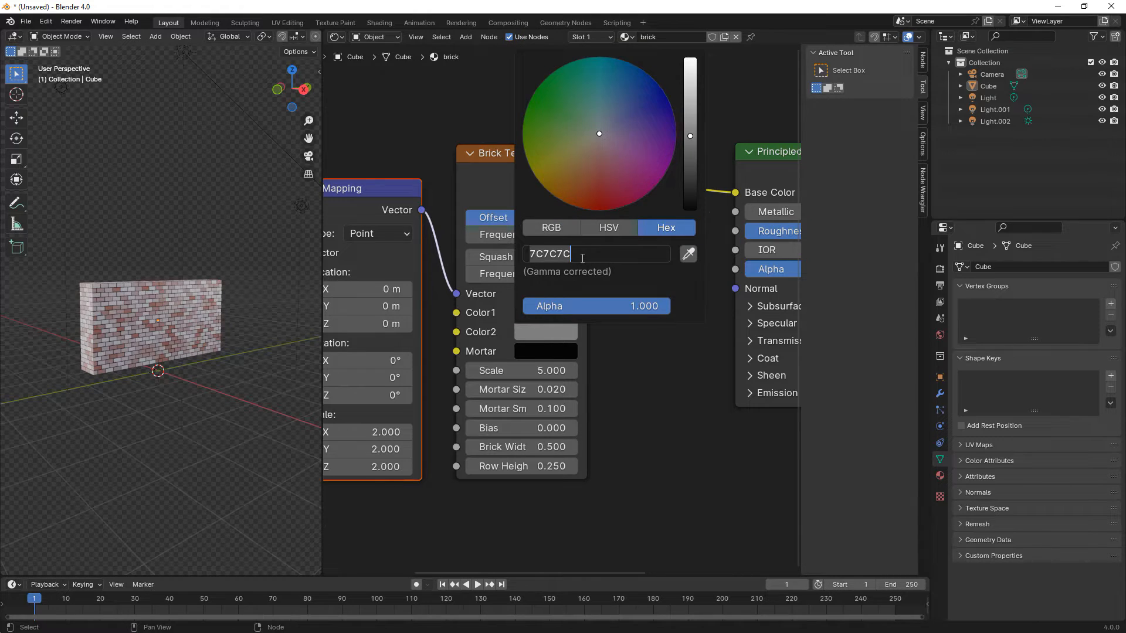
type("5c")
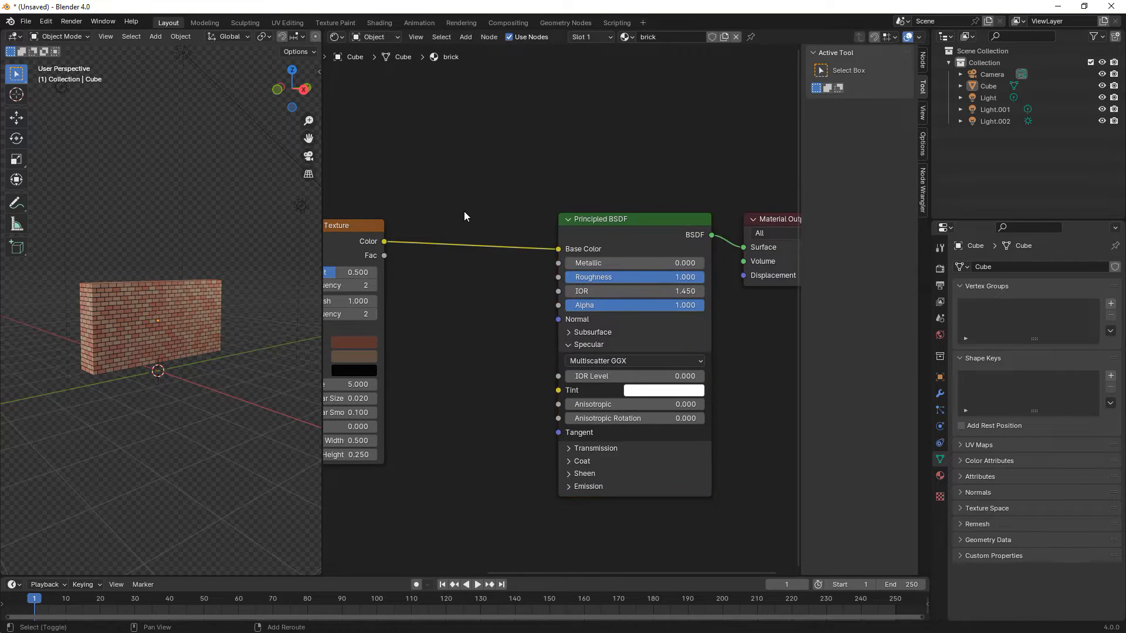
- Add a Mix Color node with its B input set to orange hex 90401
type("mi")
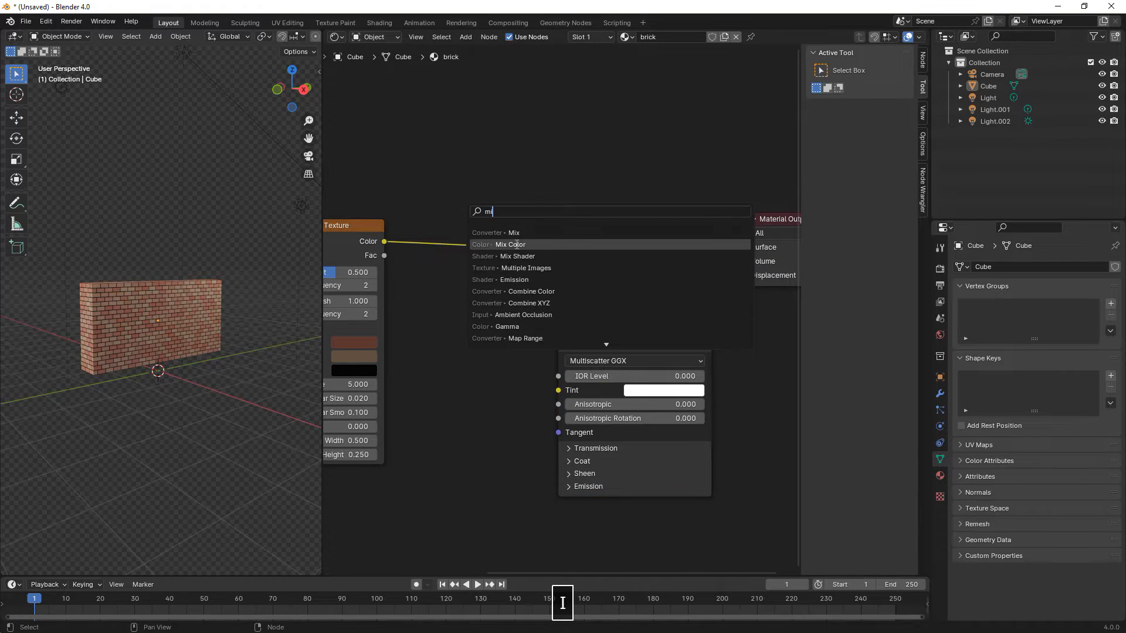
left_click(510, 245)
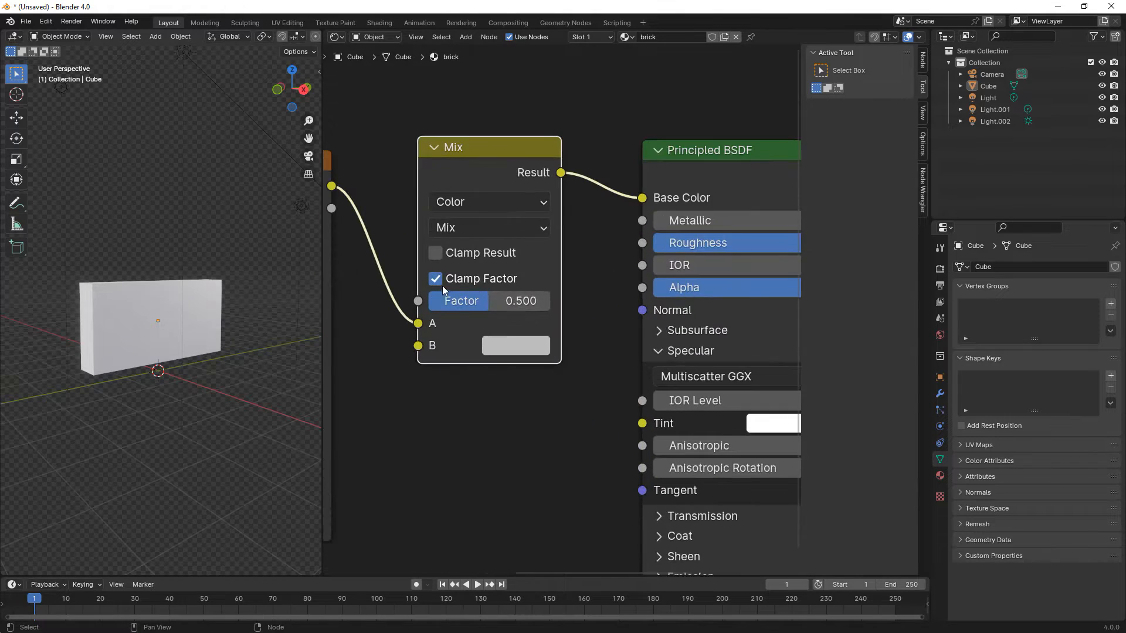
left_click(516, 345)
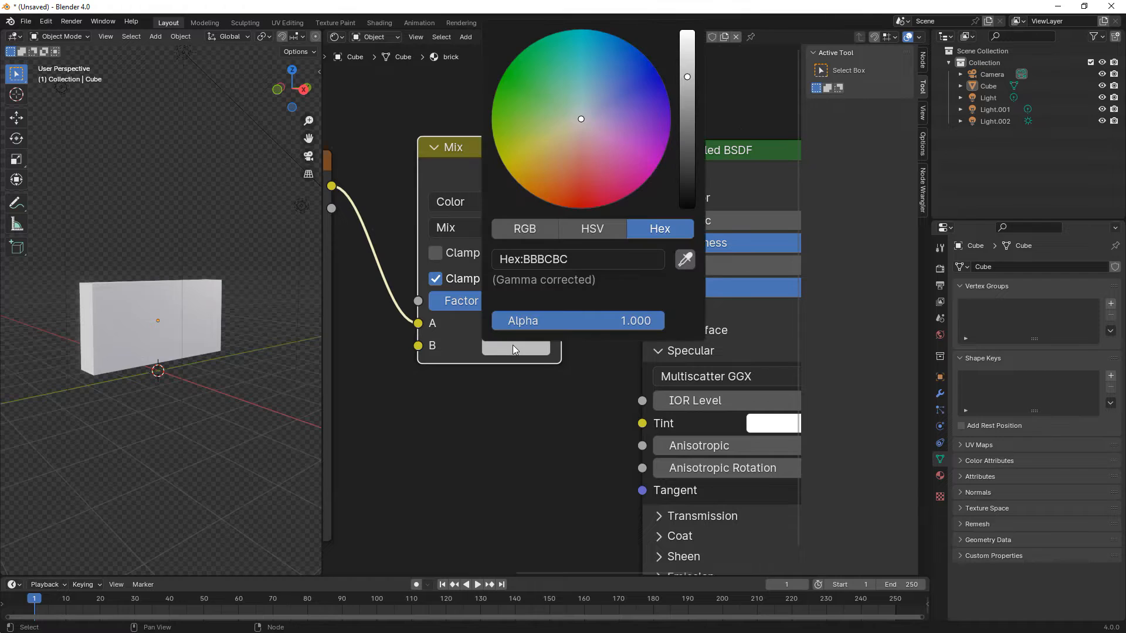
left_click(578, 260)
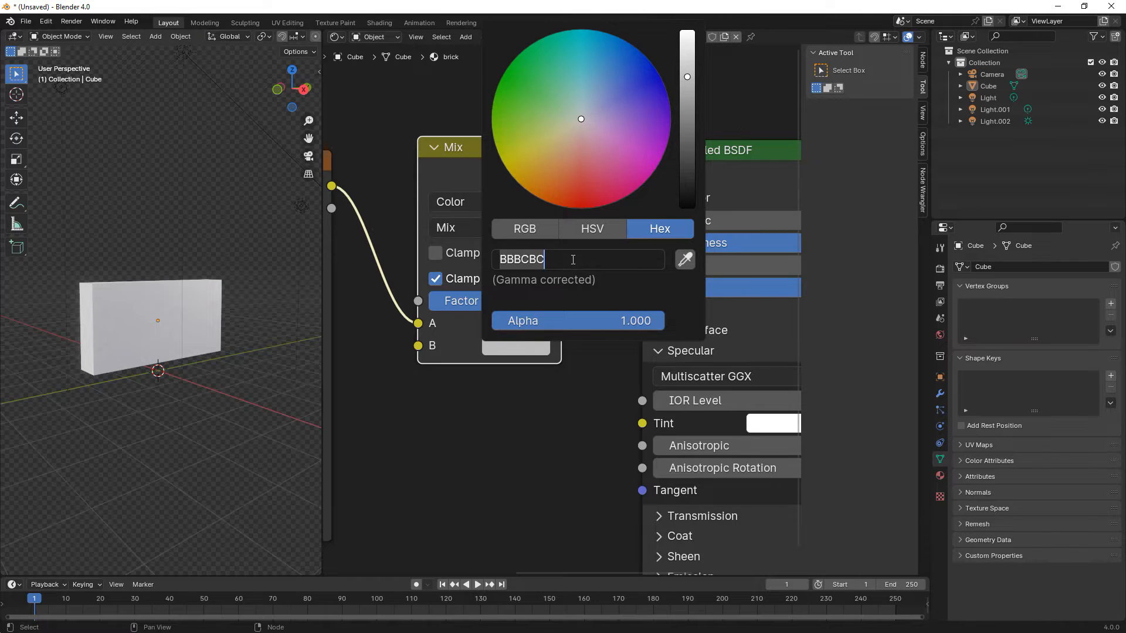
type("90401")
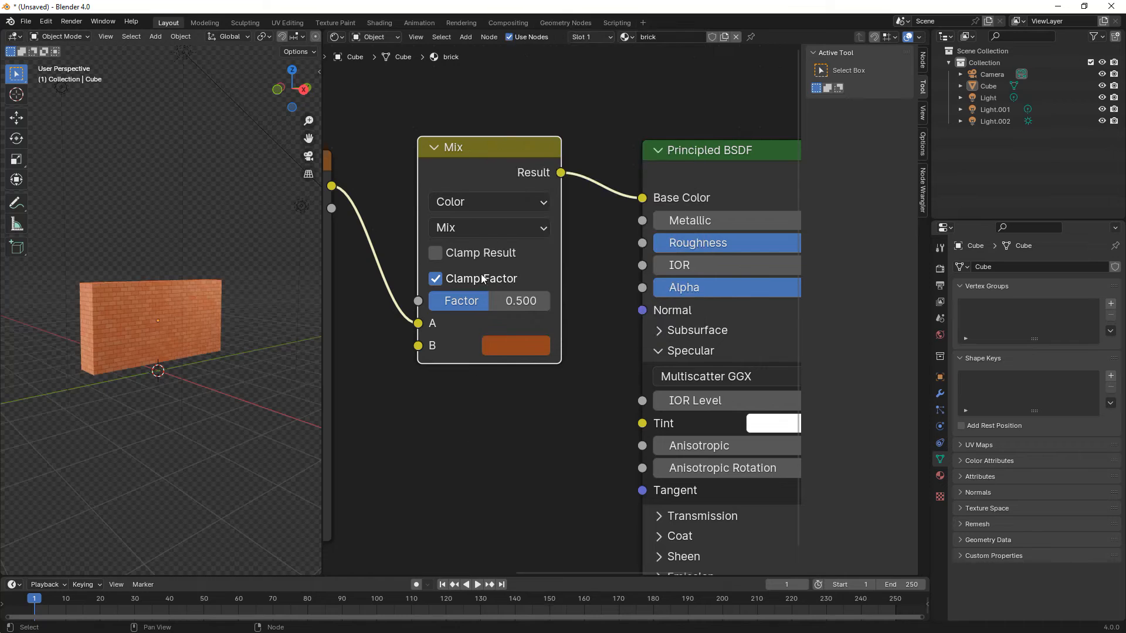
- Set the mix blend mode to Overlay with a factor of about 0.86
left_click(488, 228)
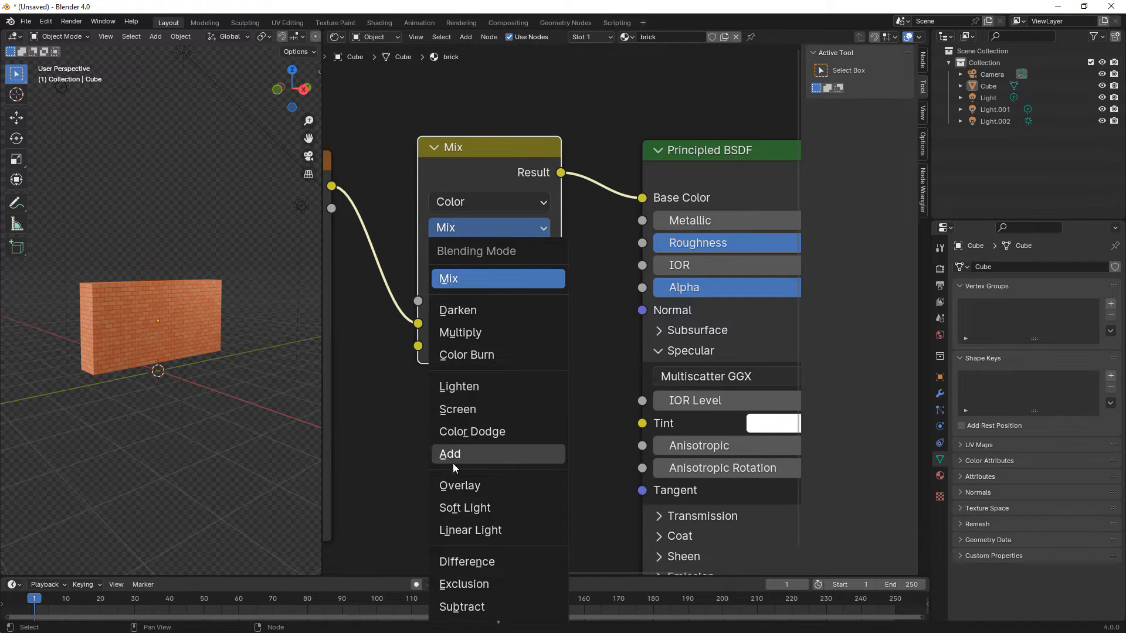
left_click(460, 486)
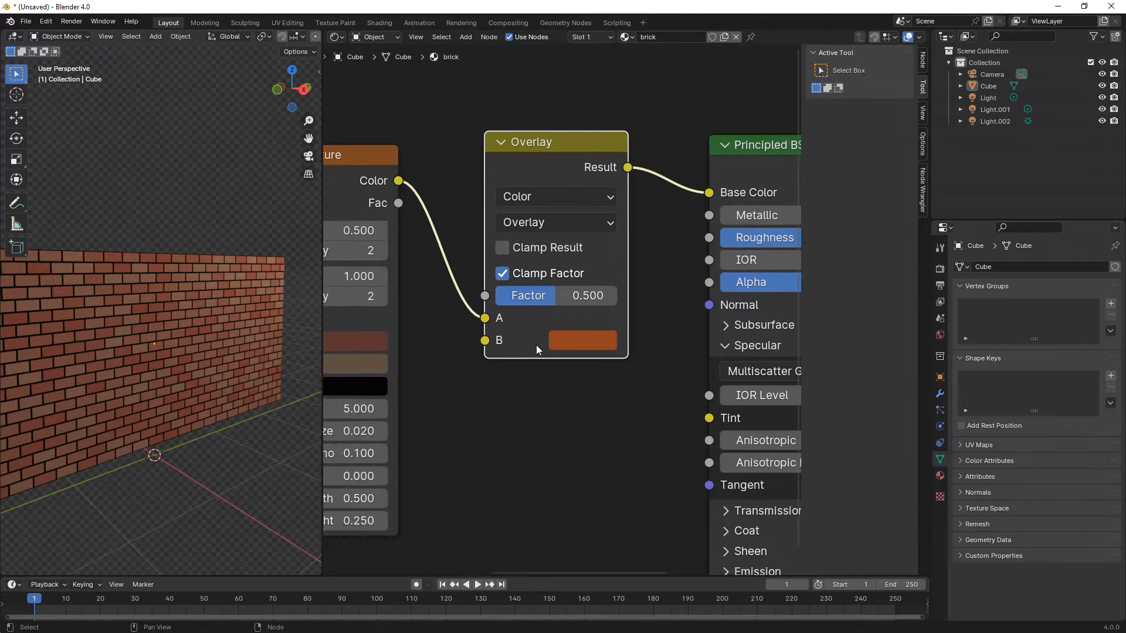
left_click_drag(538, 295, 596, 292)
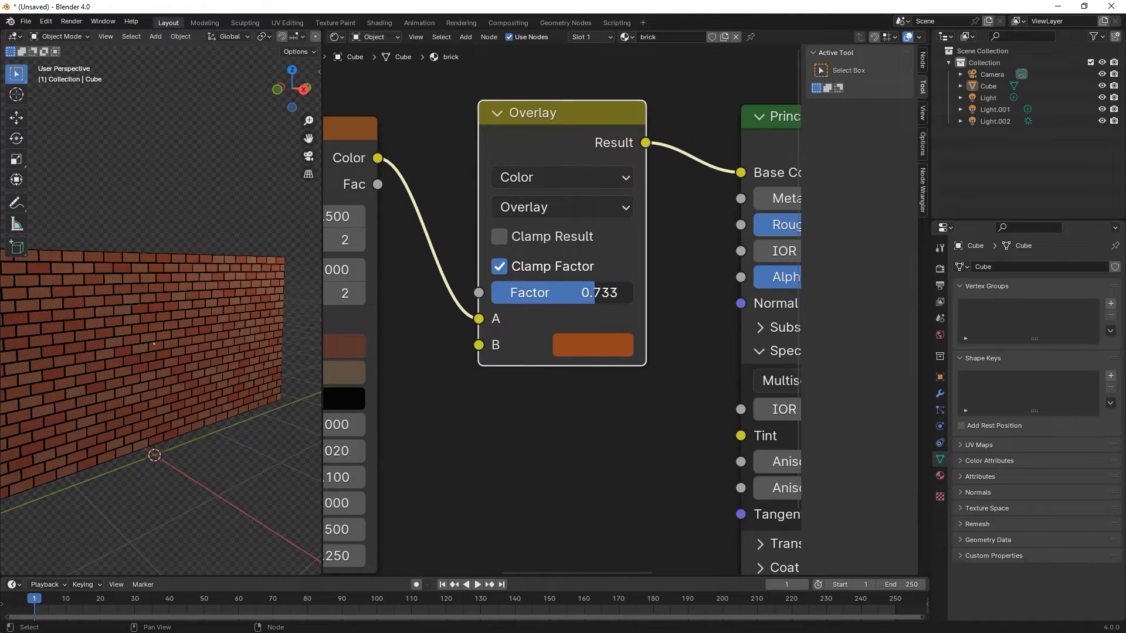
left_click_drag(561, 292, 596, 292)
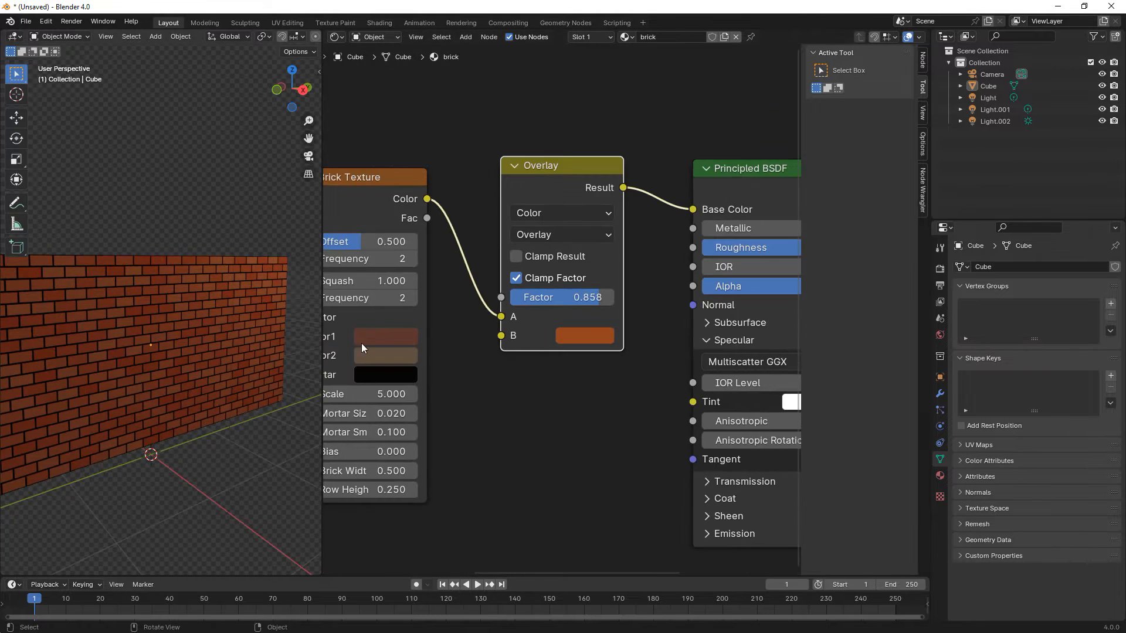
scroll("down", 3)
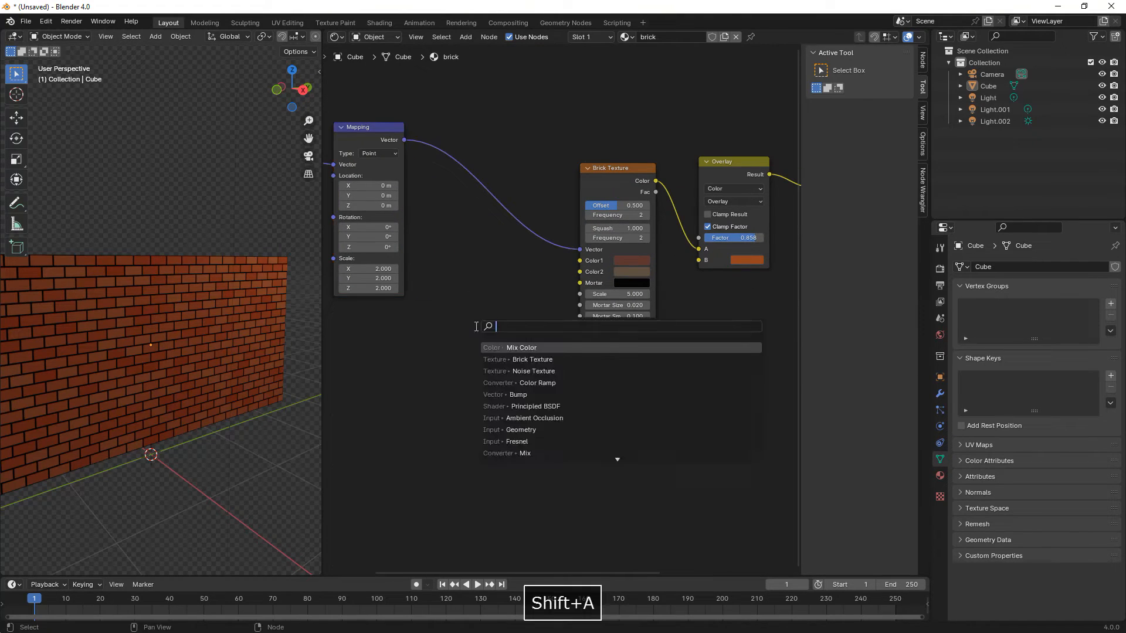
- Add a Color Ramp node and raise the Brick Texture's Mortar Smooth to 1.0
type("col")
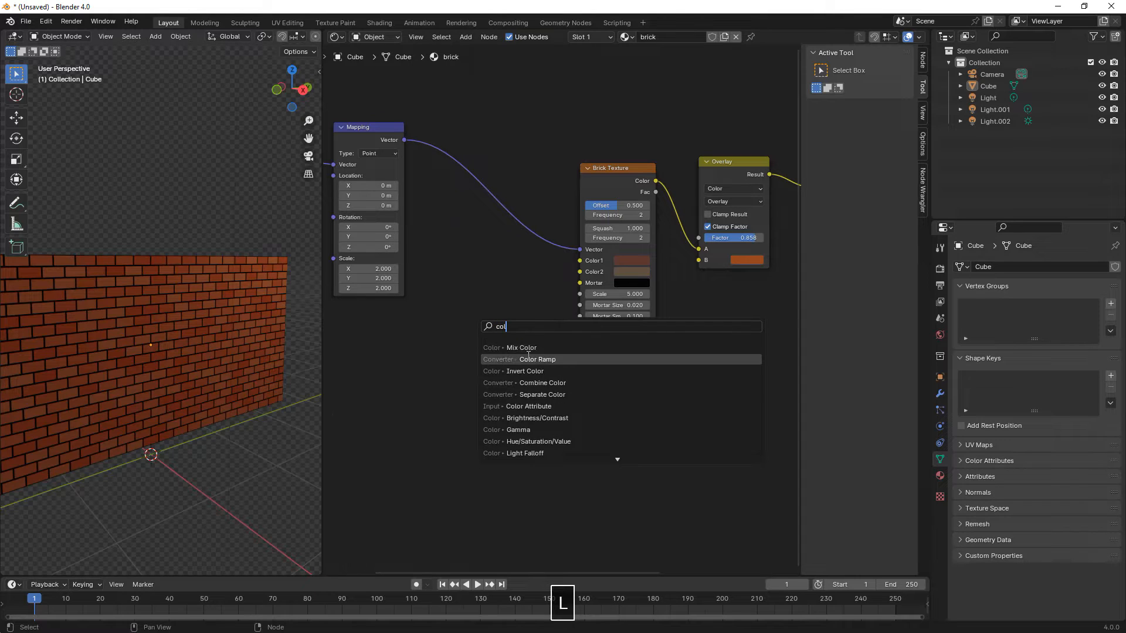
left_click(538, 359)
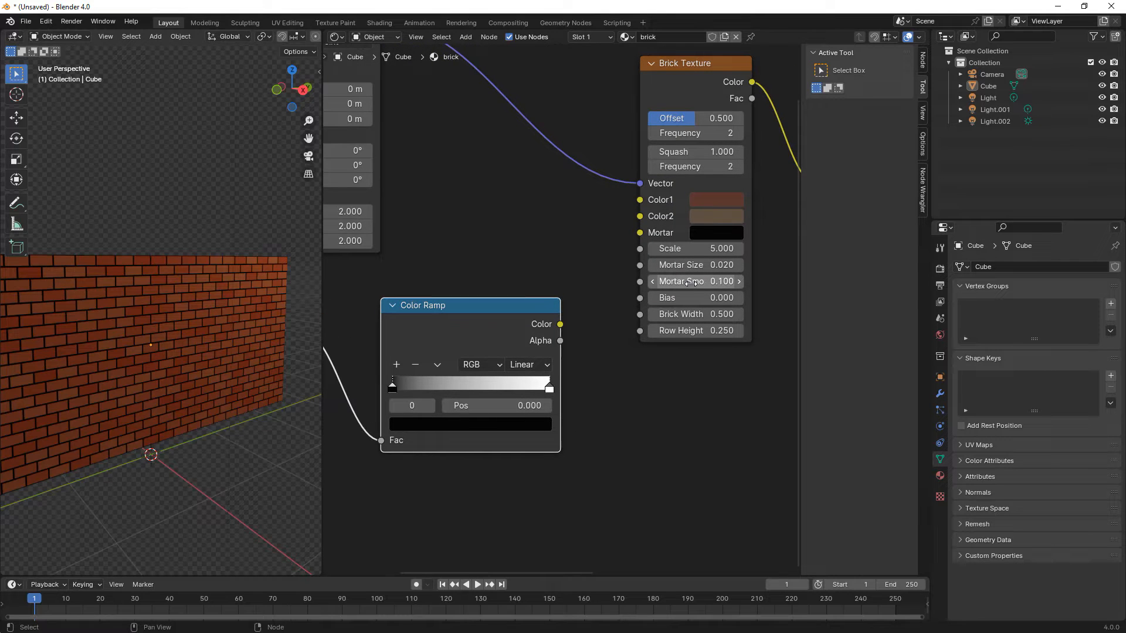
left_click_drag(693, 281, 718, 281)
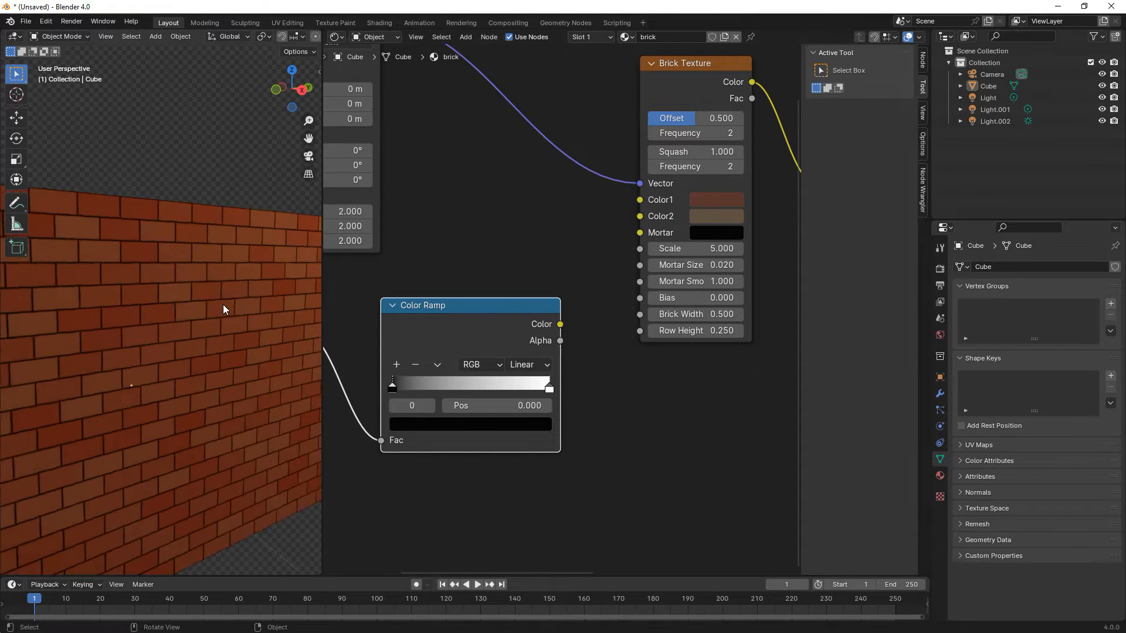
left_click_drag(560, 324, 575, 310)
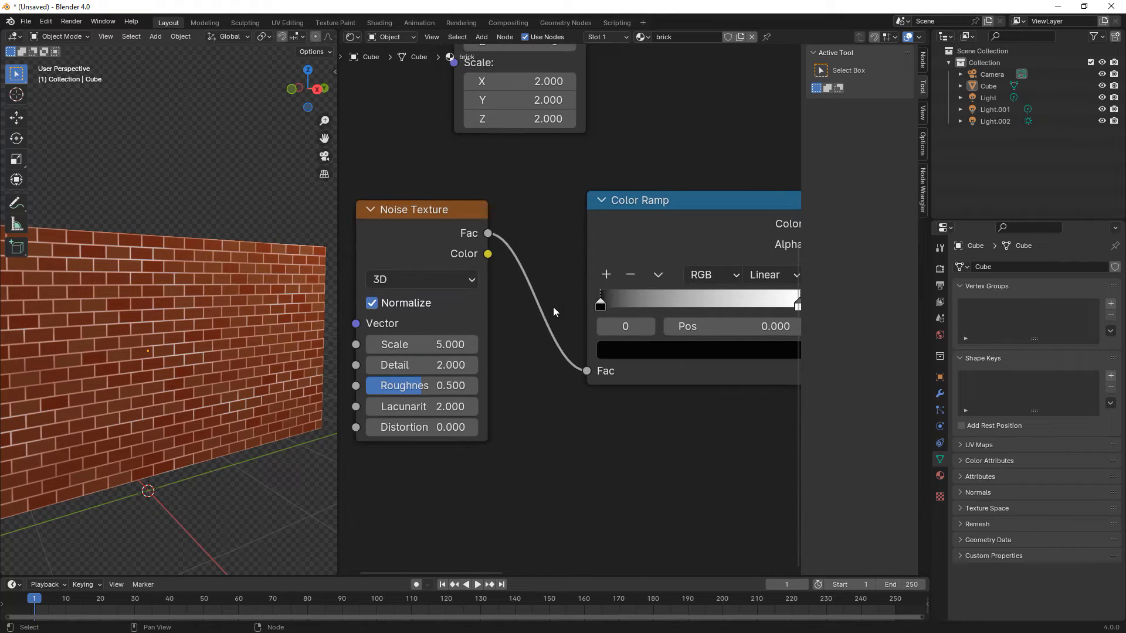
- Pull the Color Ramp stops together (black near 0.44) and tune the noise and hex colour
left_click_drag(599, 304, 621, 313)
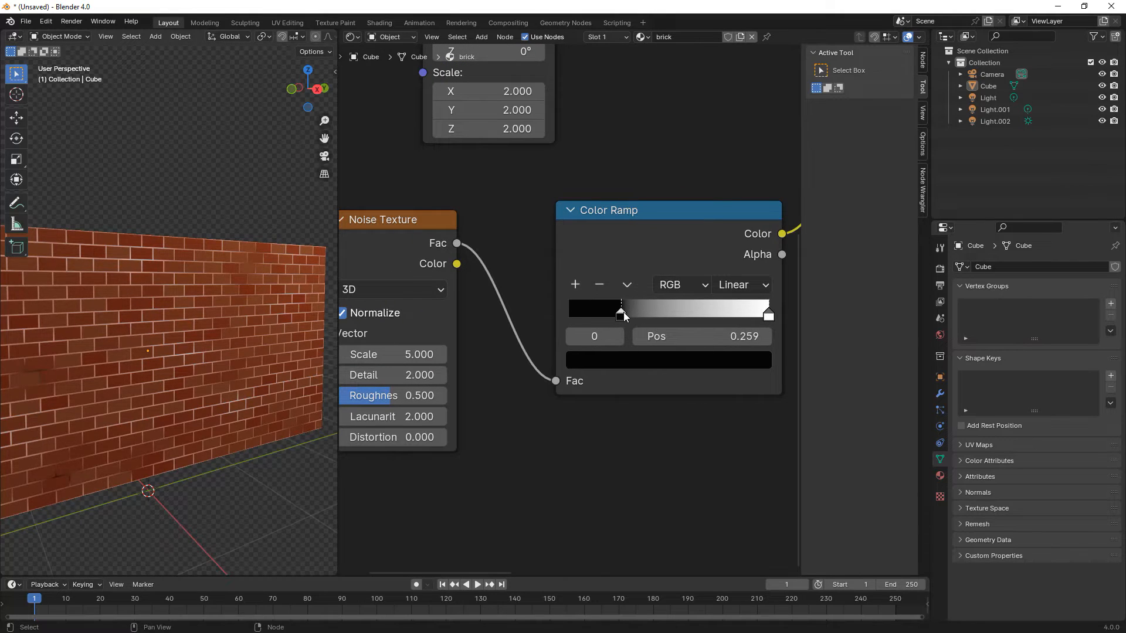
left_click_drag(620, 315, 655, 314)
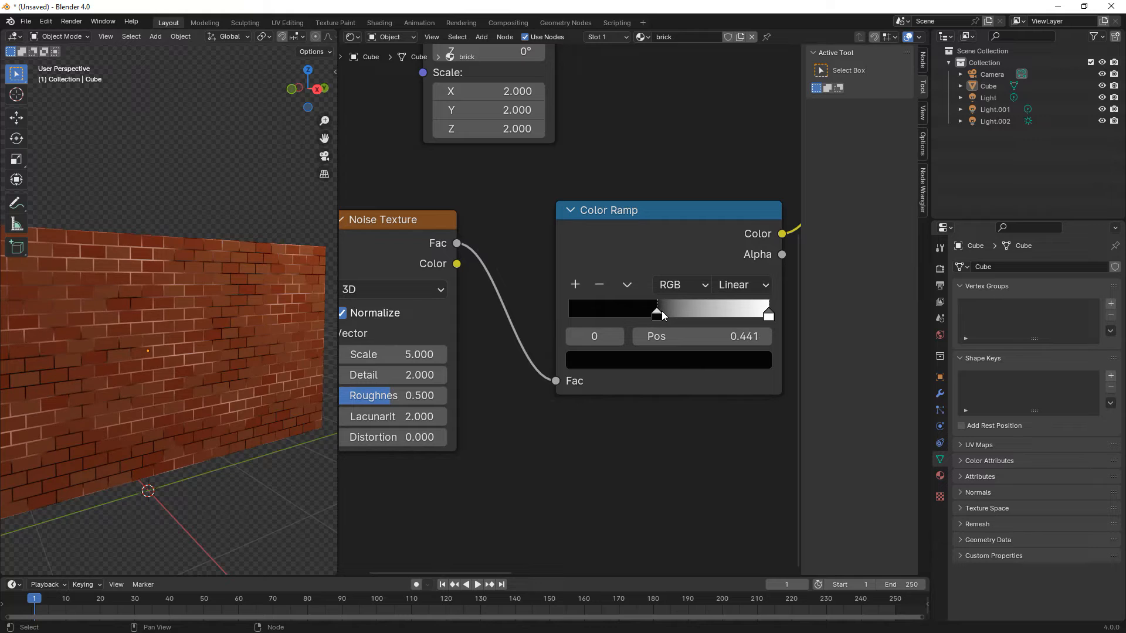
left_click_drag(655, 314, 659, 314)
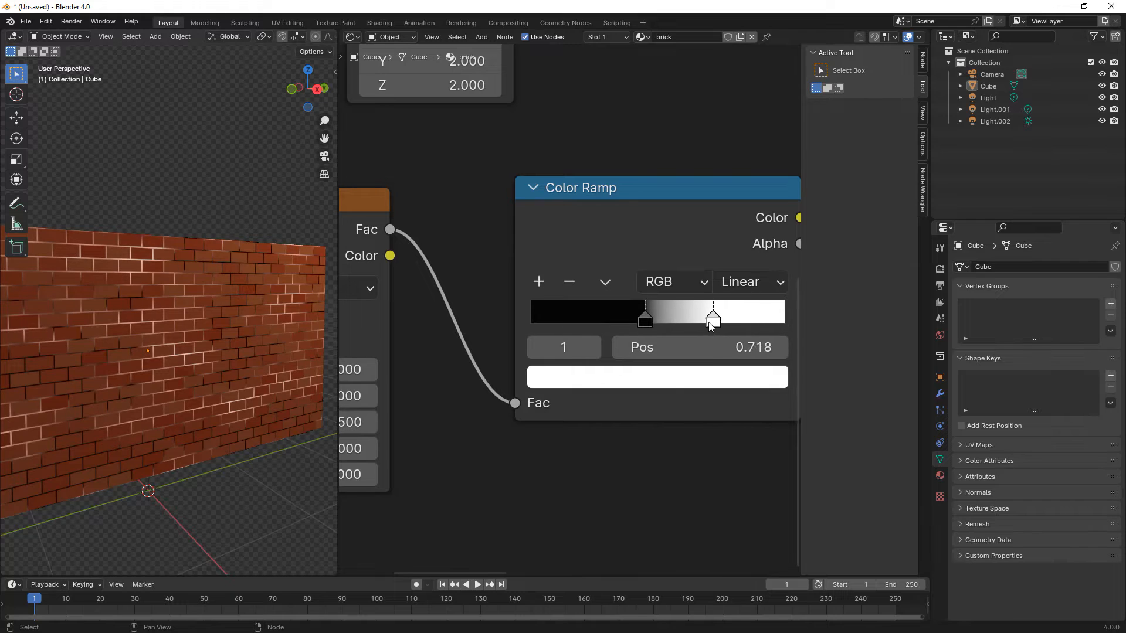
left_click_drag(711, 319, 653, 320)
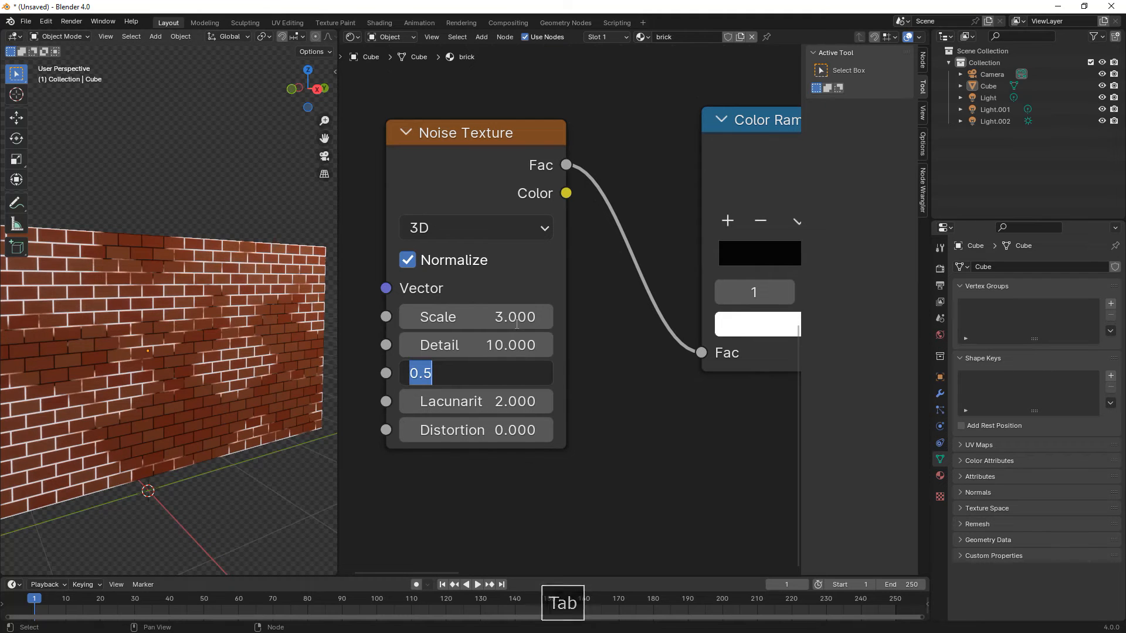
key("Enter")
type("cac")
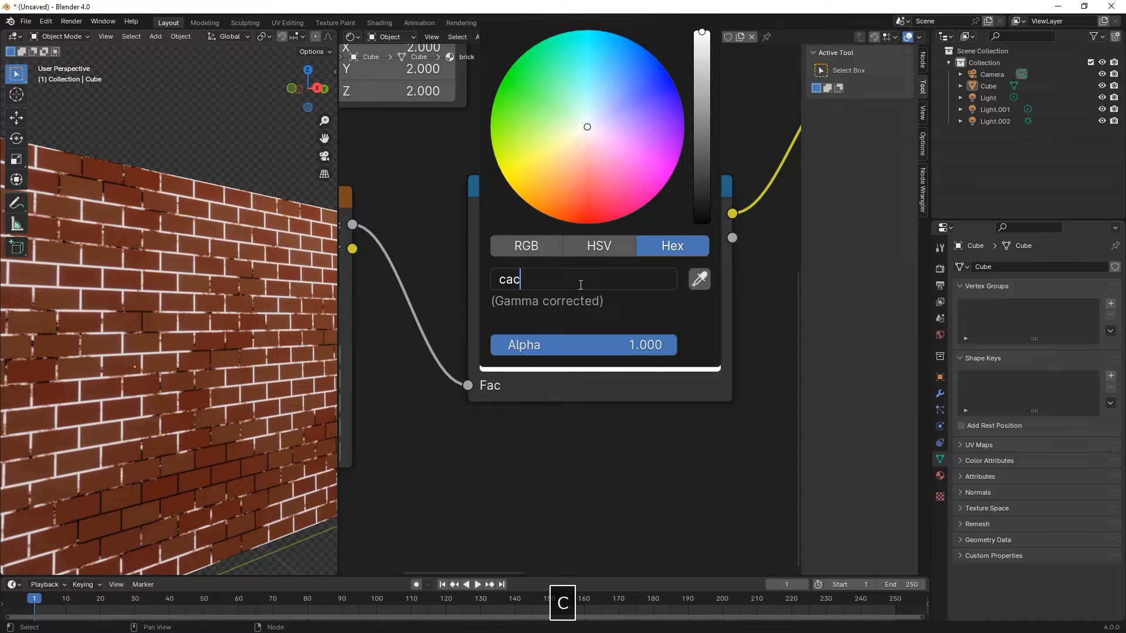
key("Enter")
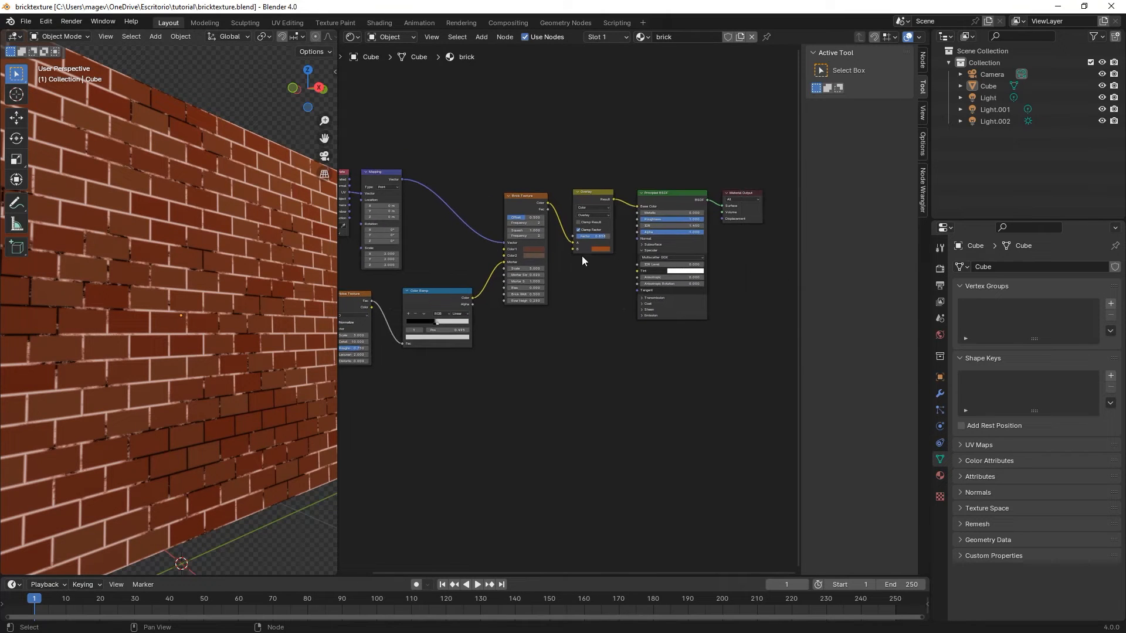
- Add a Bump node and give the second brick texture grey colours (afafa, 7c7c7)
type("b")
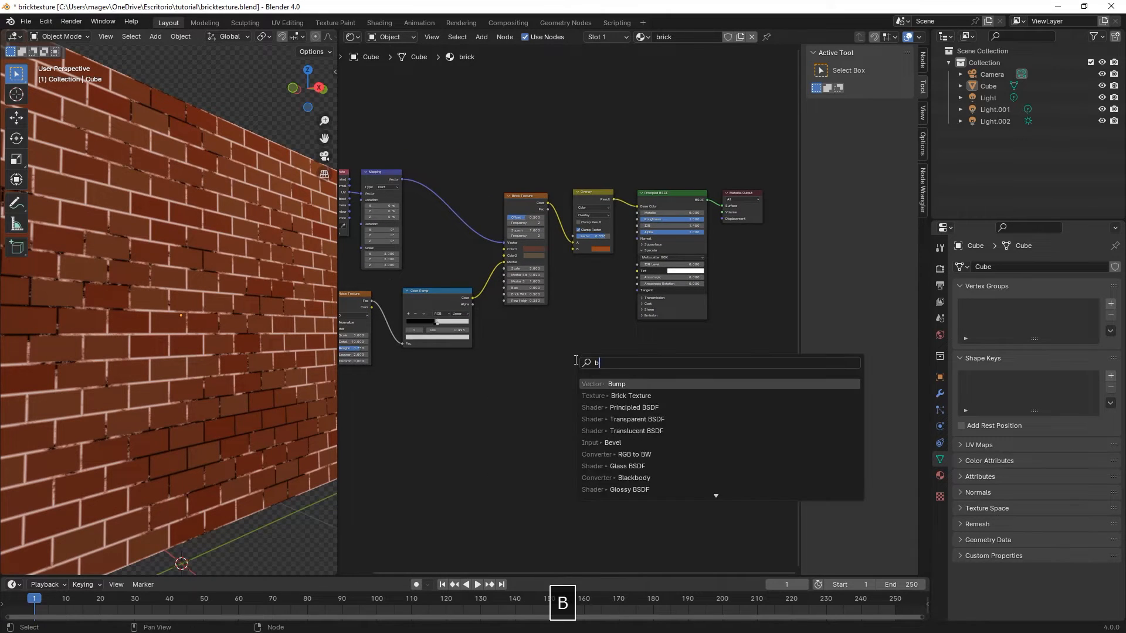
left_click(616, 383)
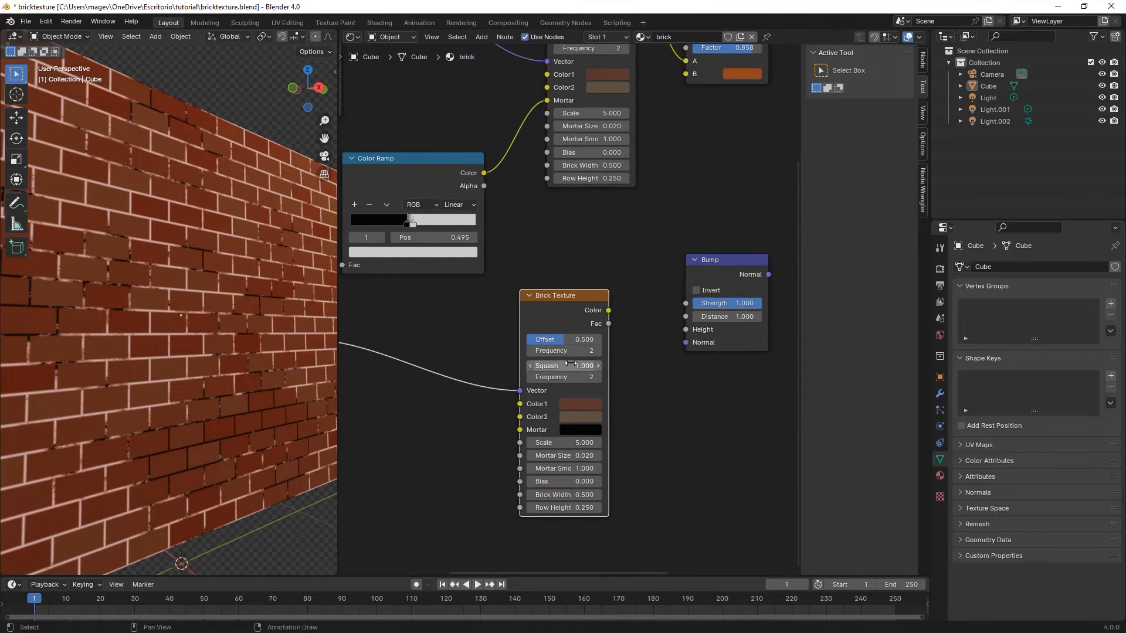
left_click(581, 404)
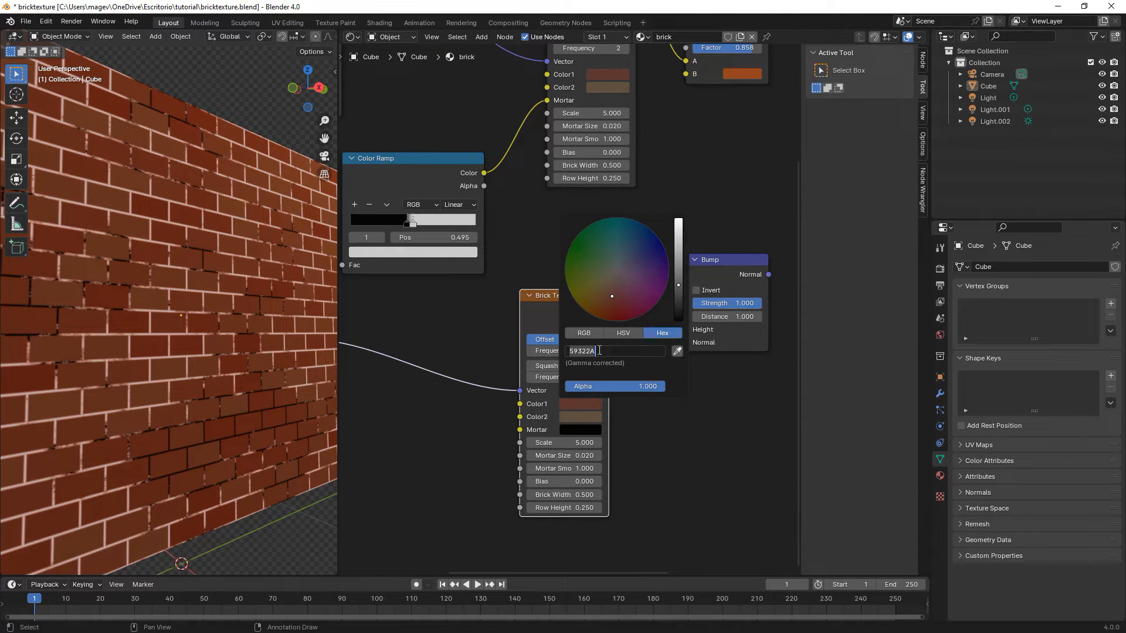
type("afafa")
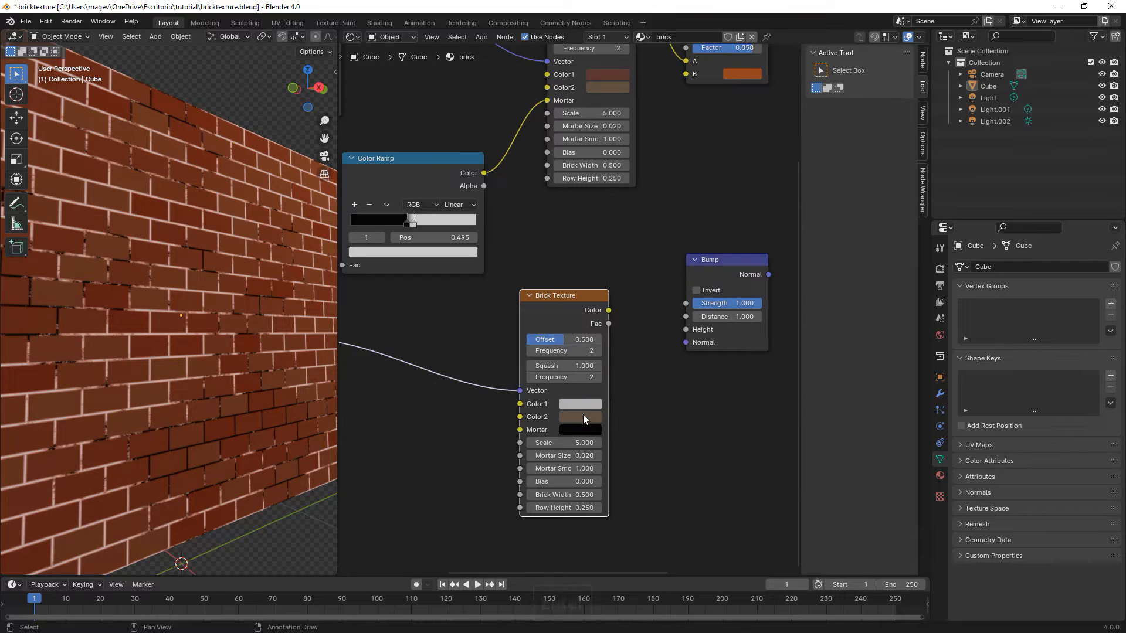
left_click(580, 417)
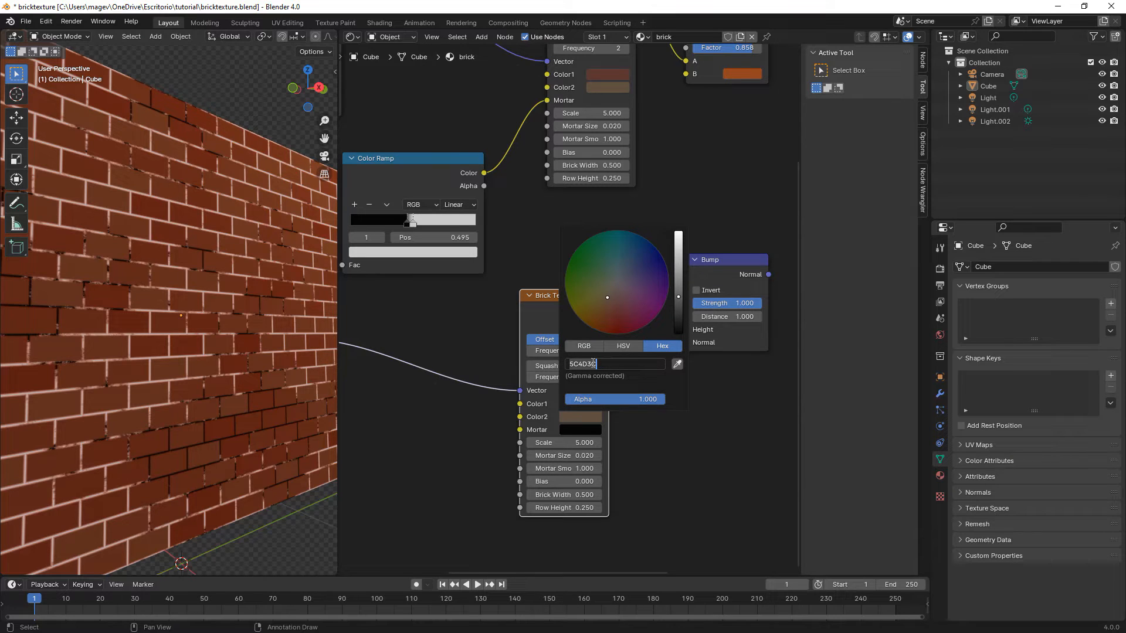
type("7c7c7")
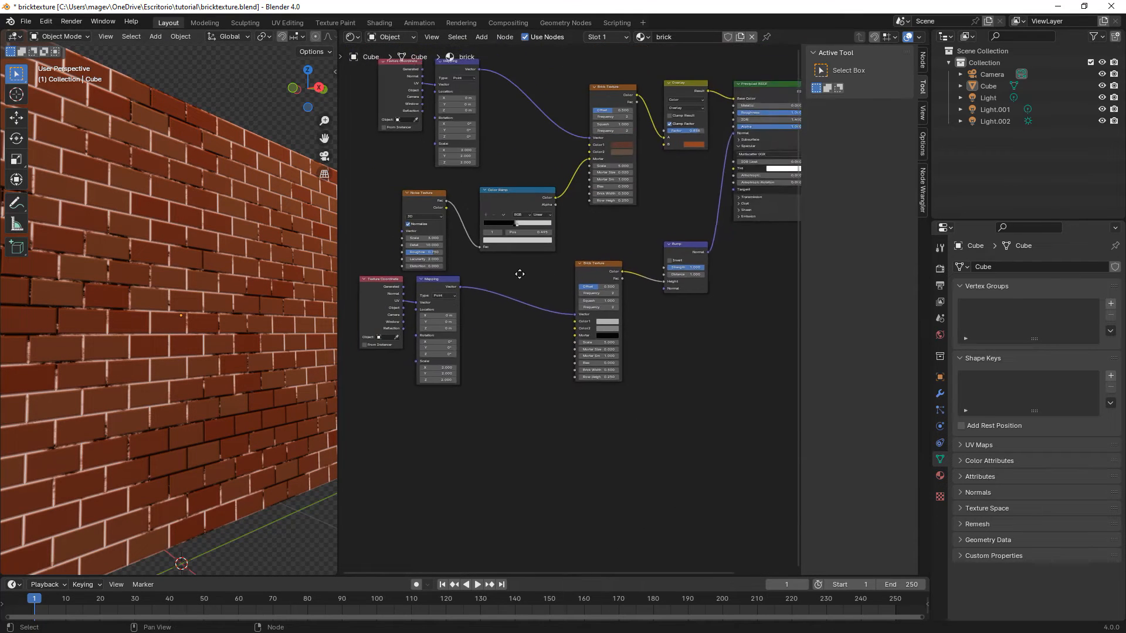
- Link the Color Ramp's output onward and slide its dark stop toward the middle
key("G")
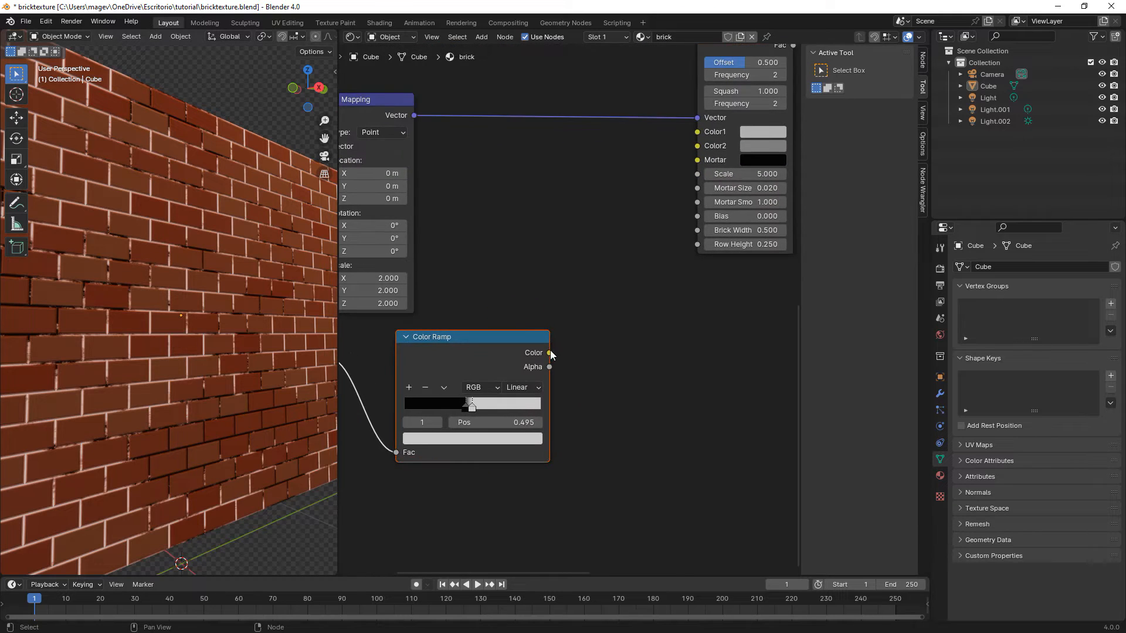
left_click_drag(549, 353, 655, 202)
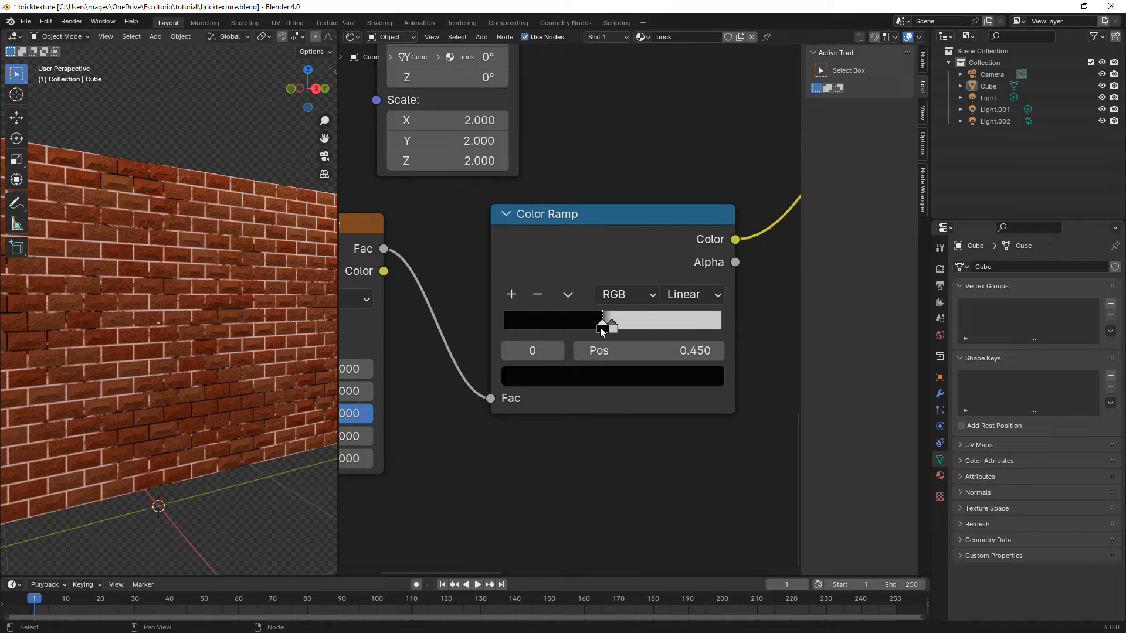
left_click_drag(608, 320, 575, 326)
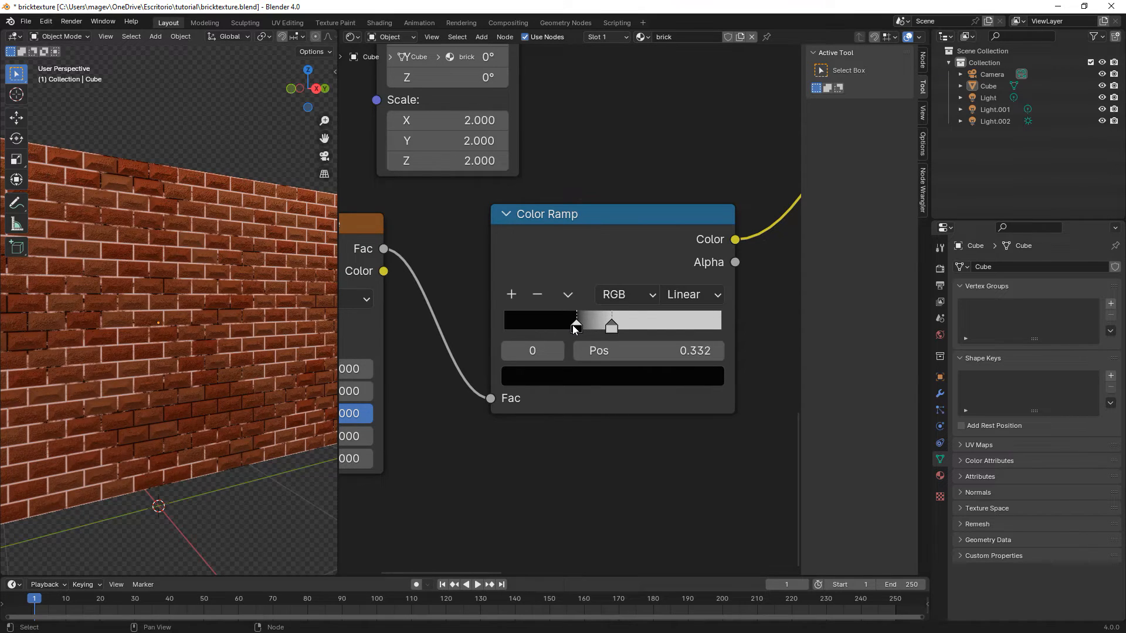
left_click_drag(575, 327, 591, 327)
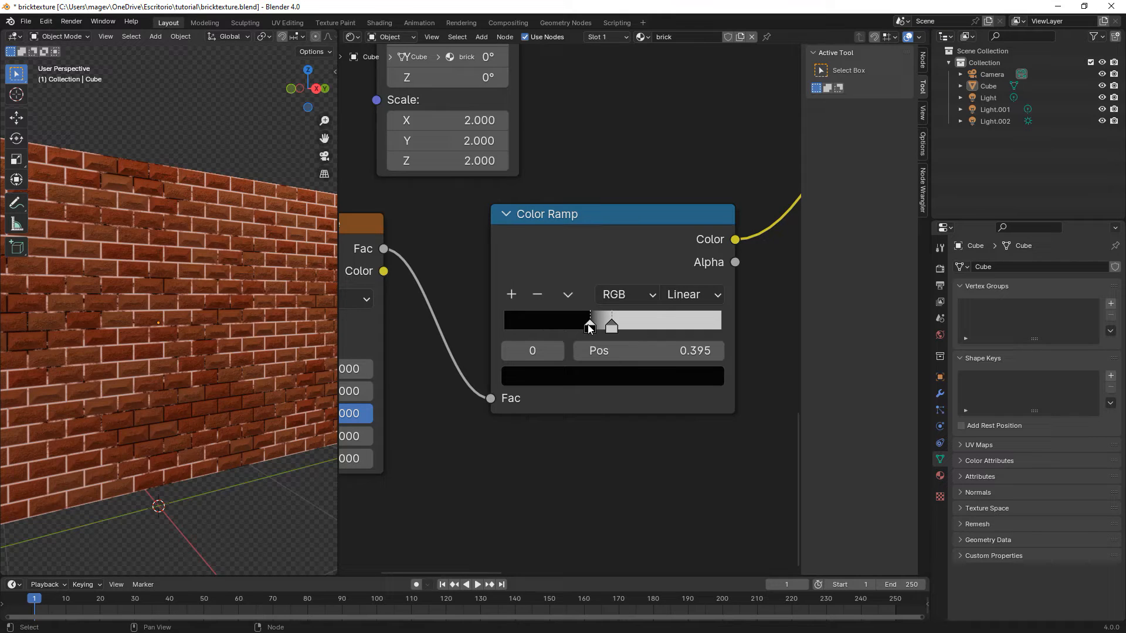
left_click_drag(590, 324, 583, 324)
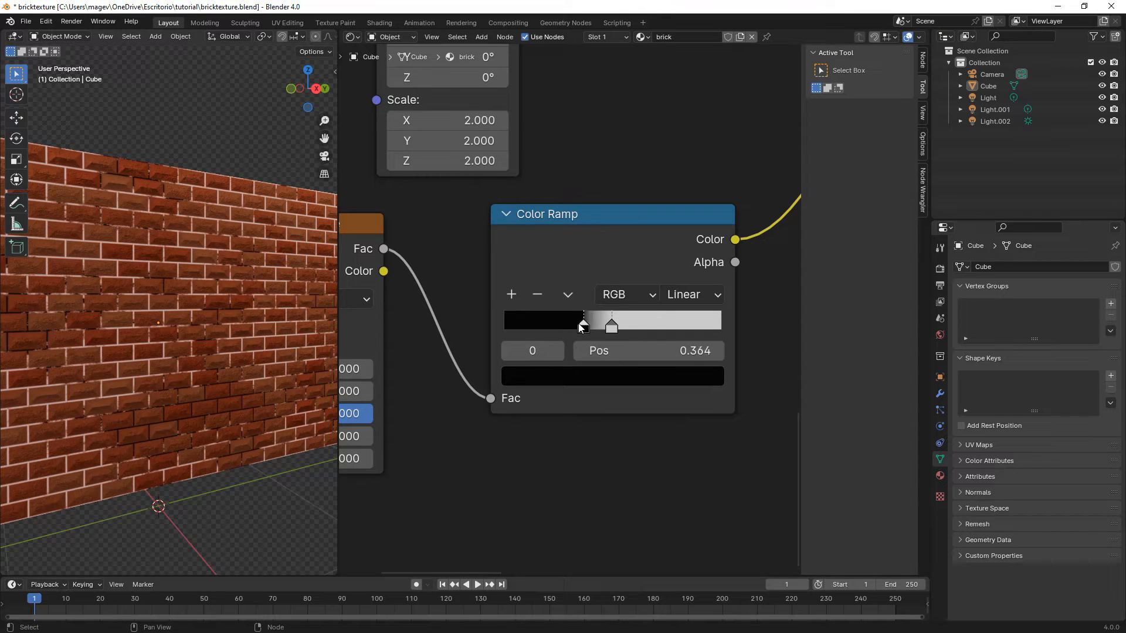
left_click_drag(583, 321, 569, 323)
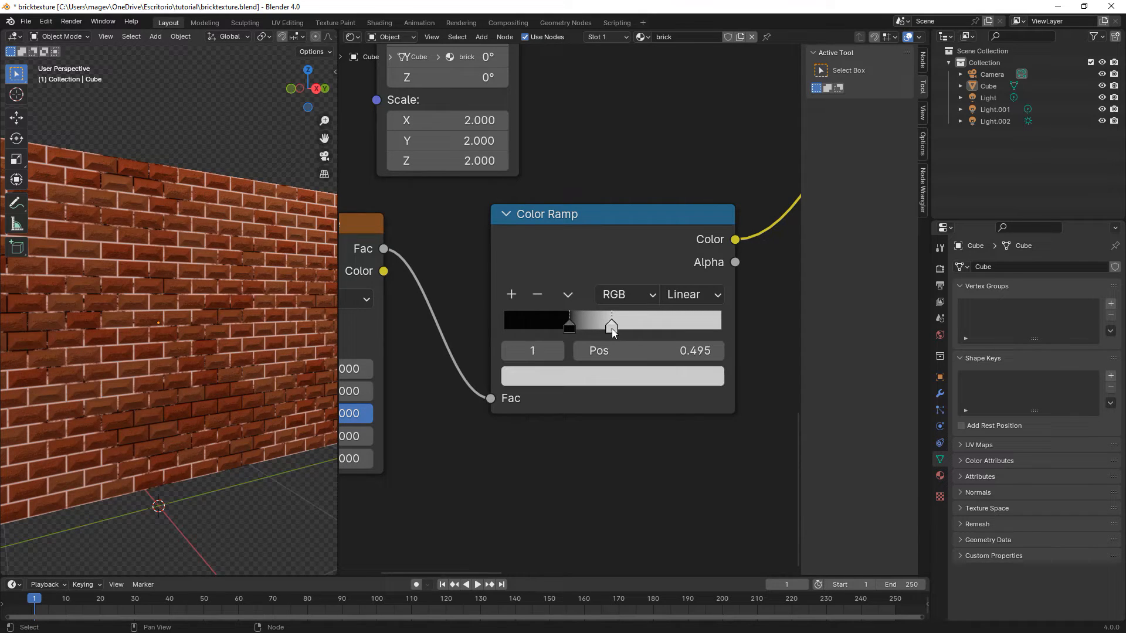
- Move the ramp's light stop toward the end and give it a soft grey colour
left_click_drag(611, 327, 659, 328)
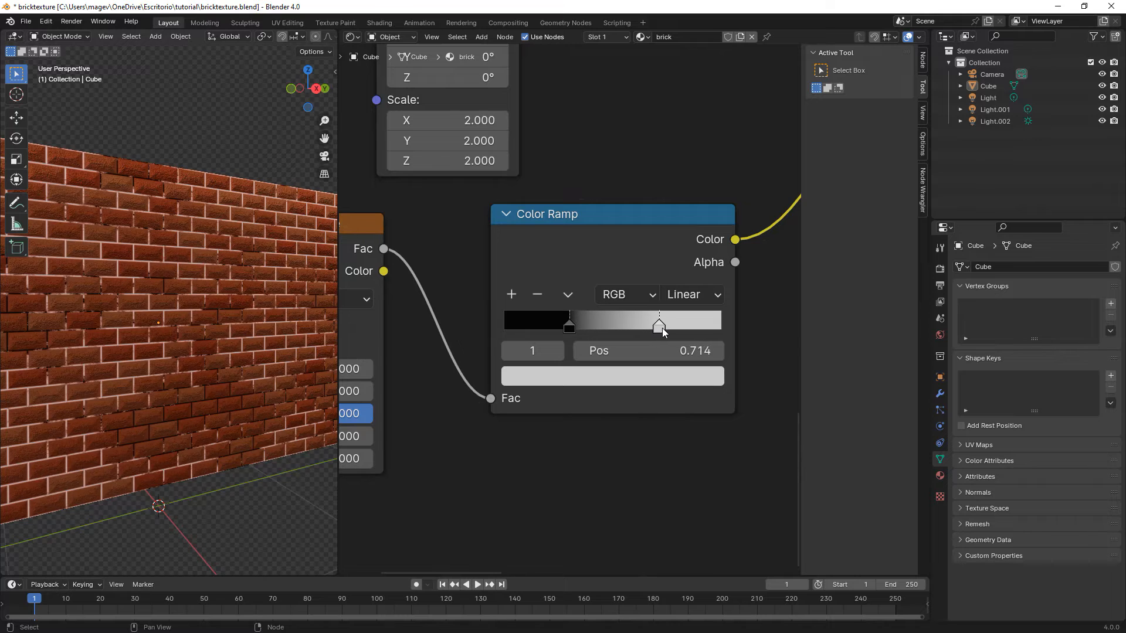
left_click_drag(659, 325, 679, 326)
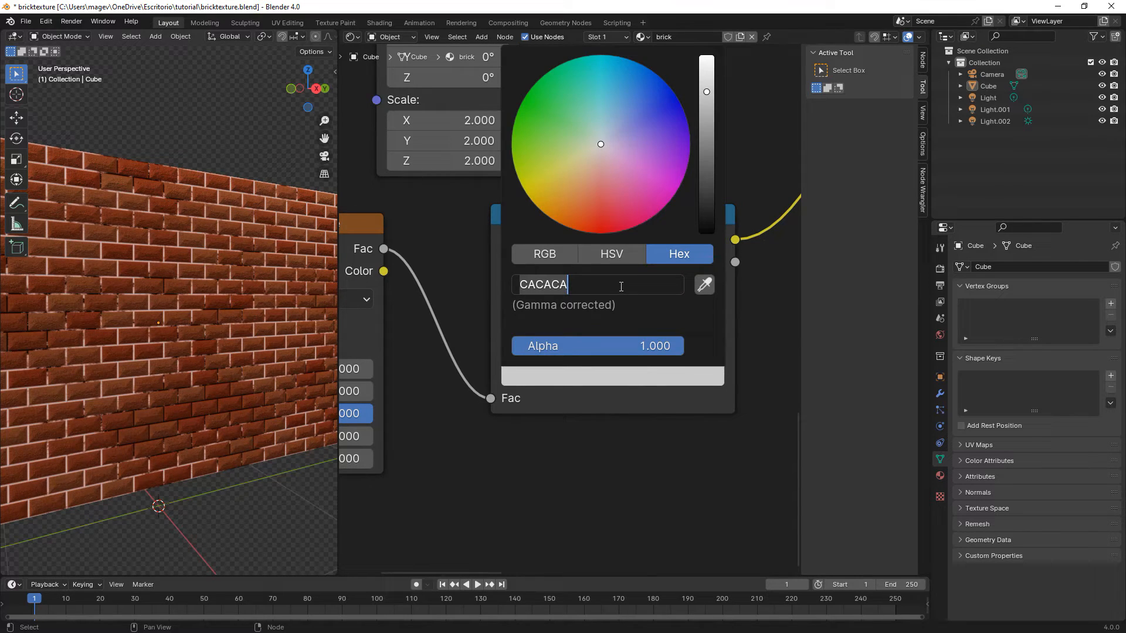
type("606")
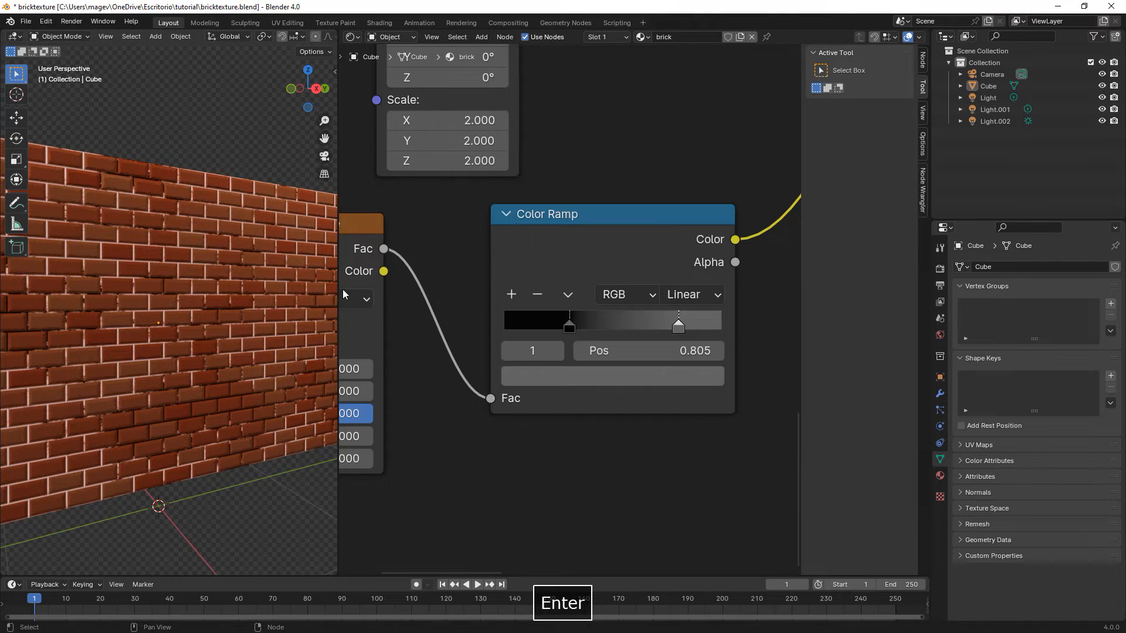
key("Enter")
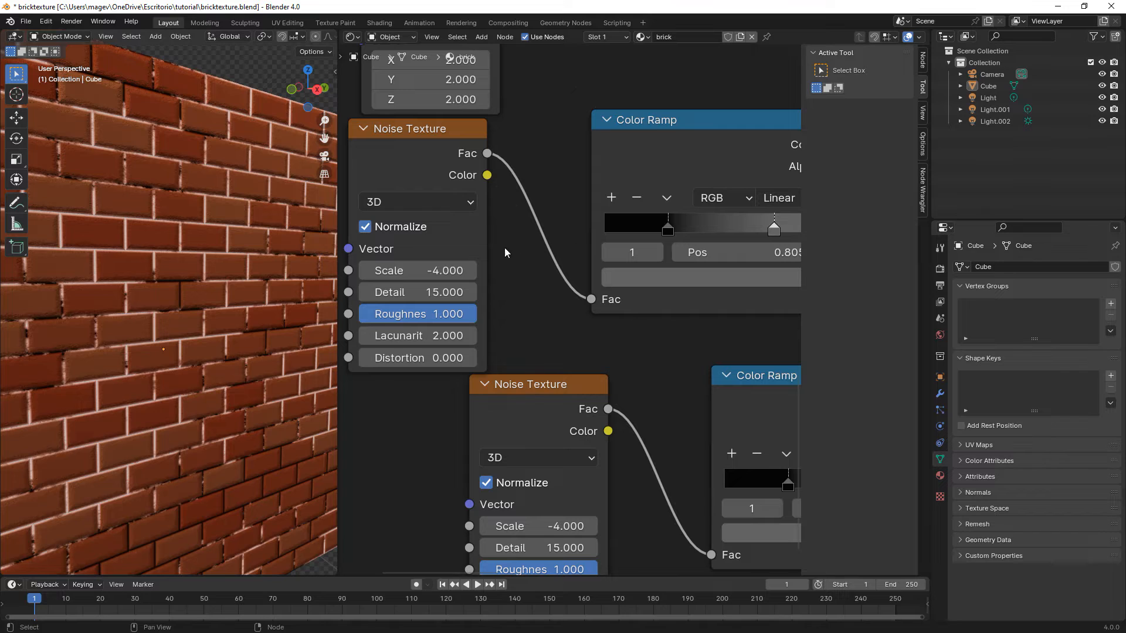
- Enter a value of 3.000 and give the noise ramp's light stop a grey hex colour (caca)
type("3.000")
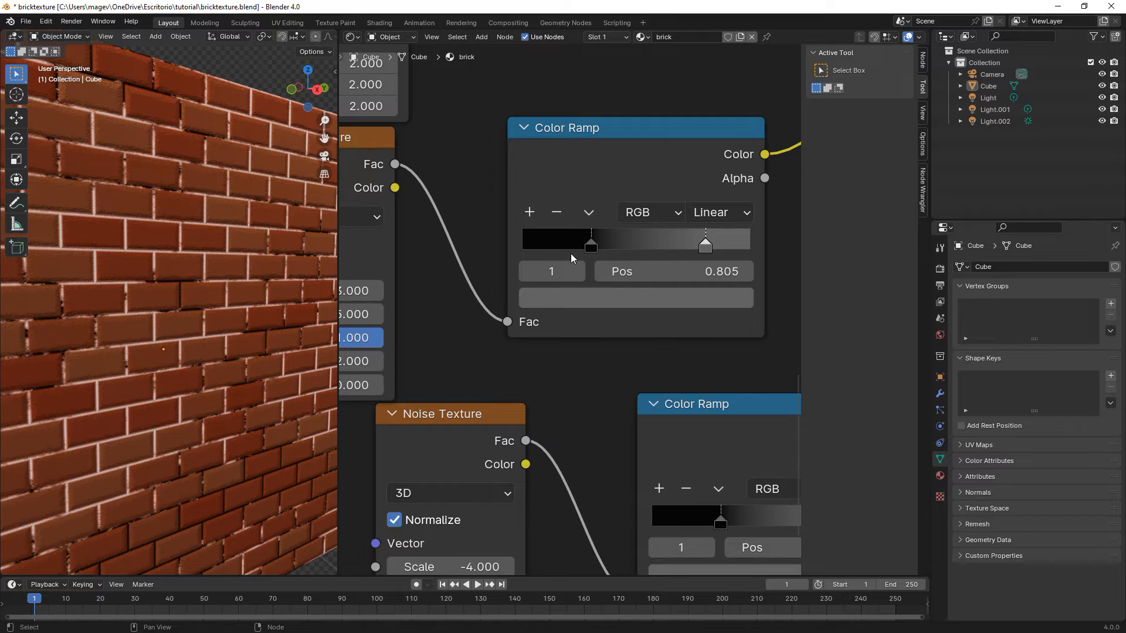
mouse_move(591, 246)
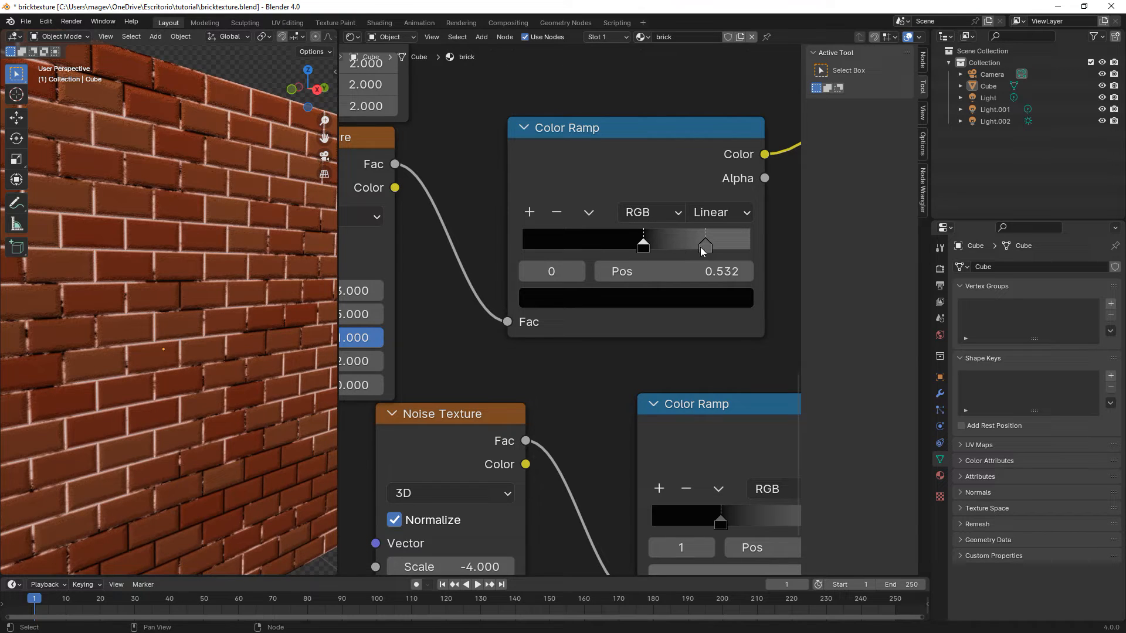
left_click(636, 298)
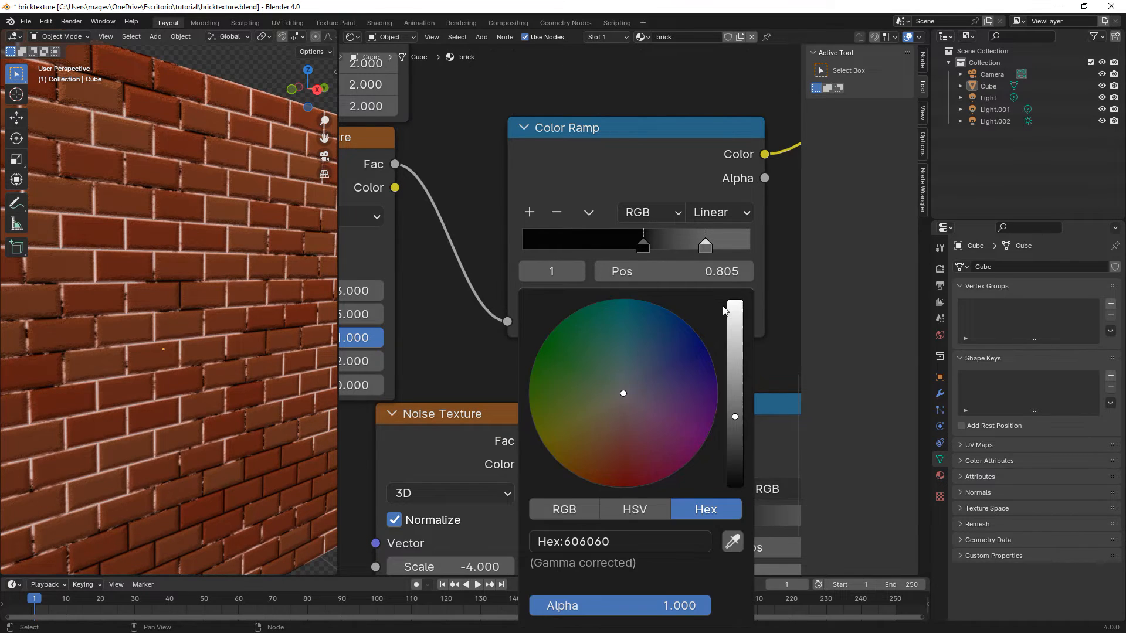
left_click(620, 542)
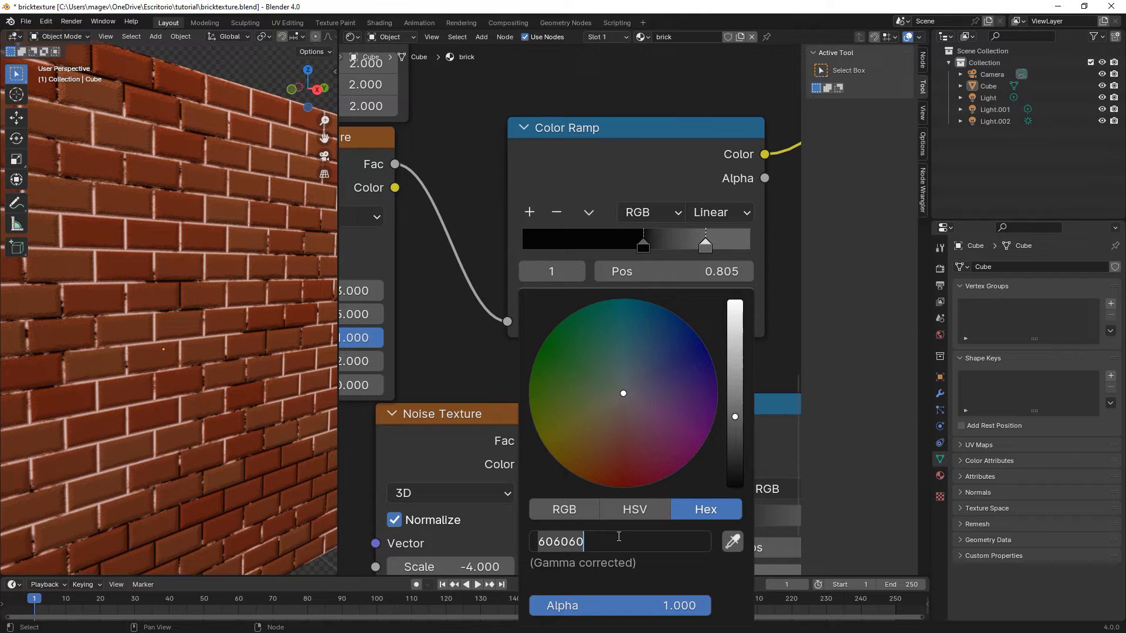
type("caca")
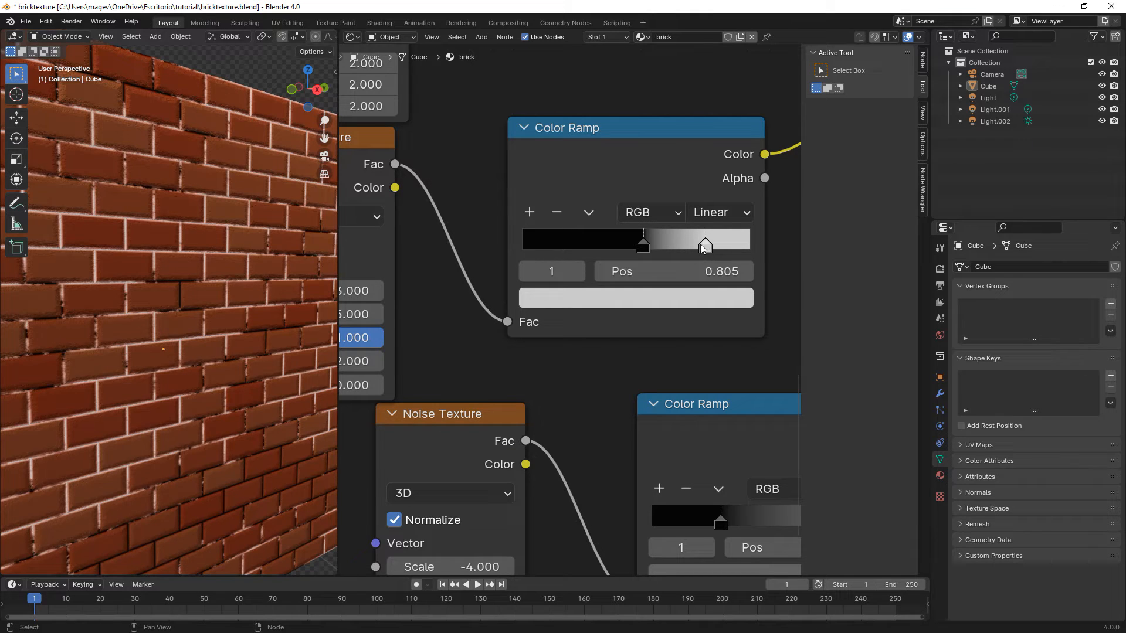
- Place another ramp's light stop beside the dark one near 0.5 for a hard transition
left_click_drag(705, 243, 694, 243)
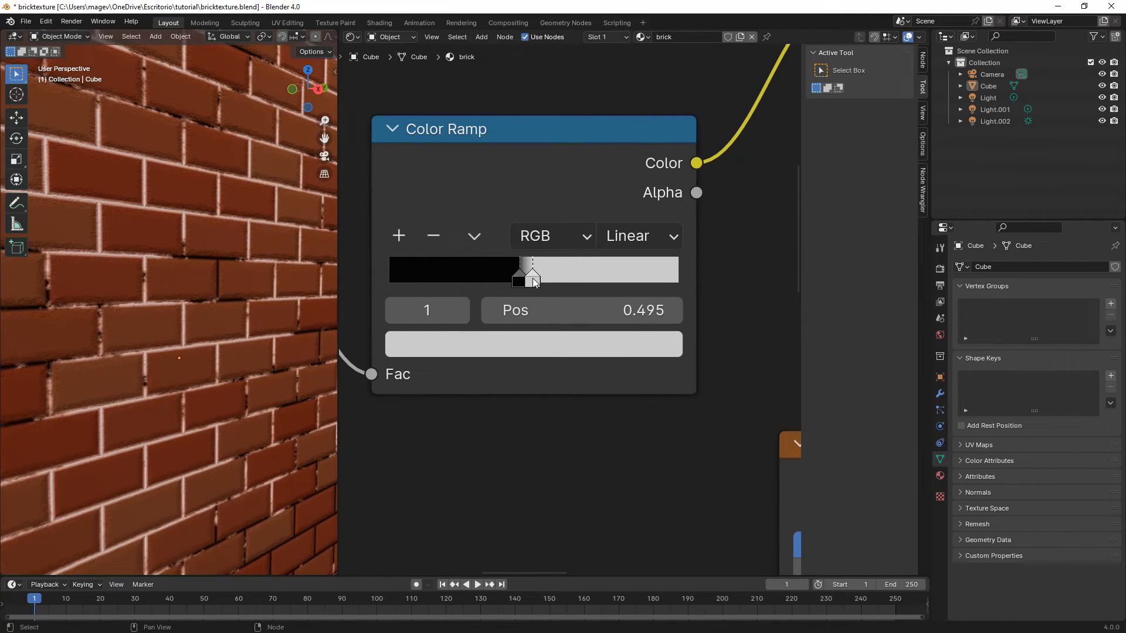
left_click_drag(524, 270, 531, 269)
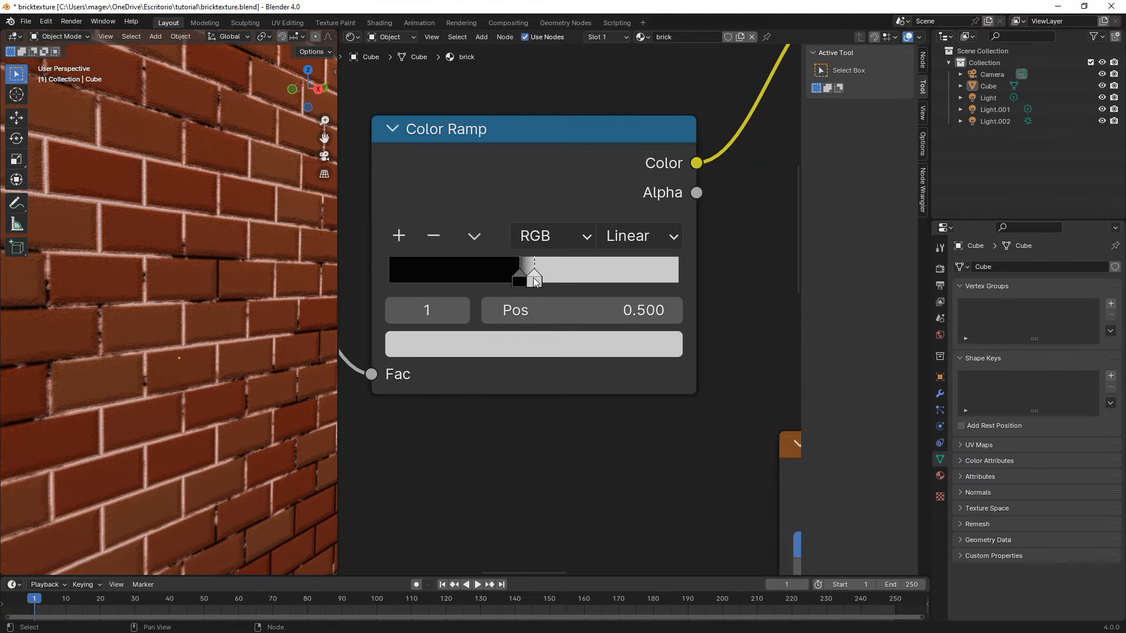
left_click_drag(531, 281, 523, 276)
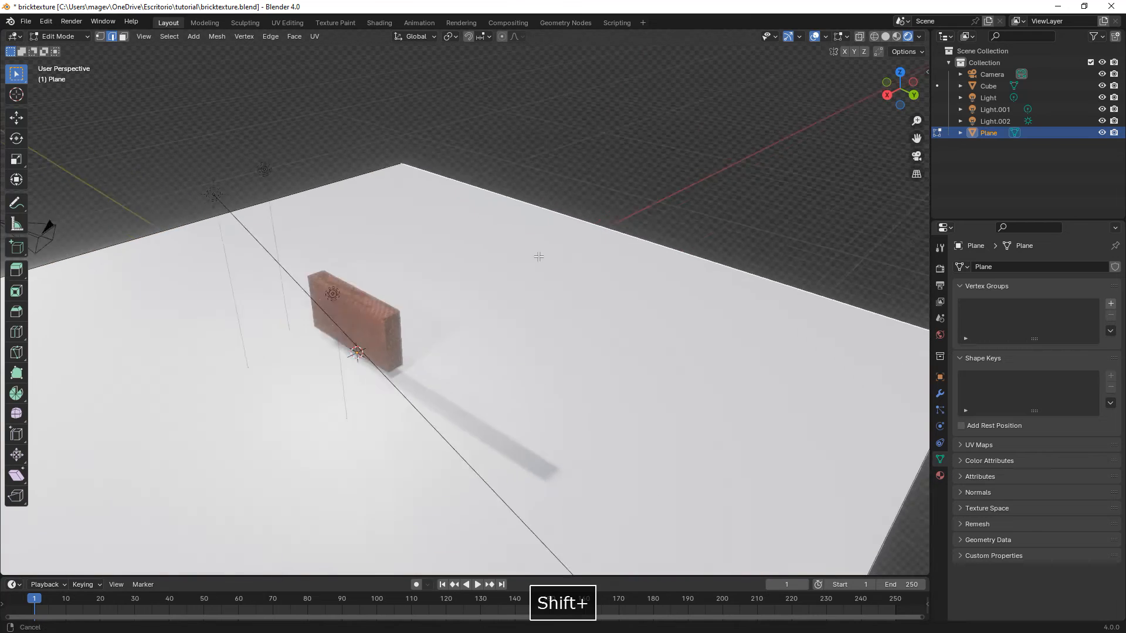
- Extend the large floor plane's geometry to begin the backdrop
key("z")
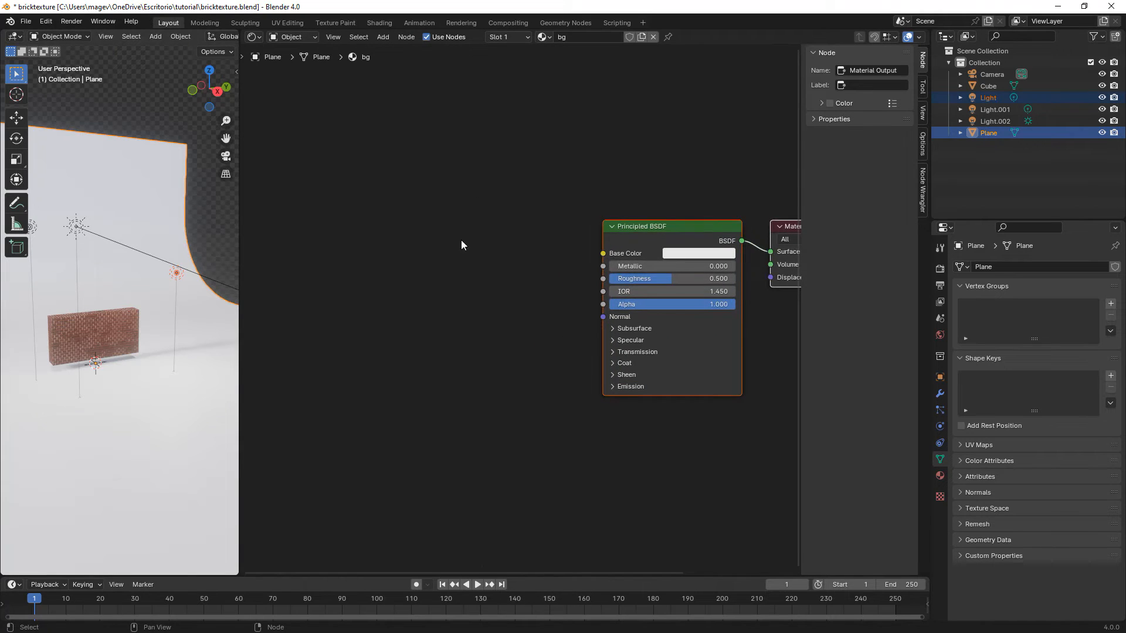
- Add an Ambient Occlusion node feeding a reversed Color Ramp for the base colour
type("col")
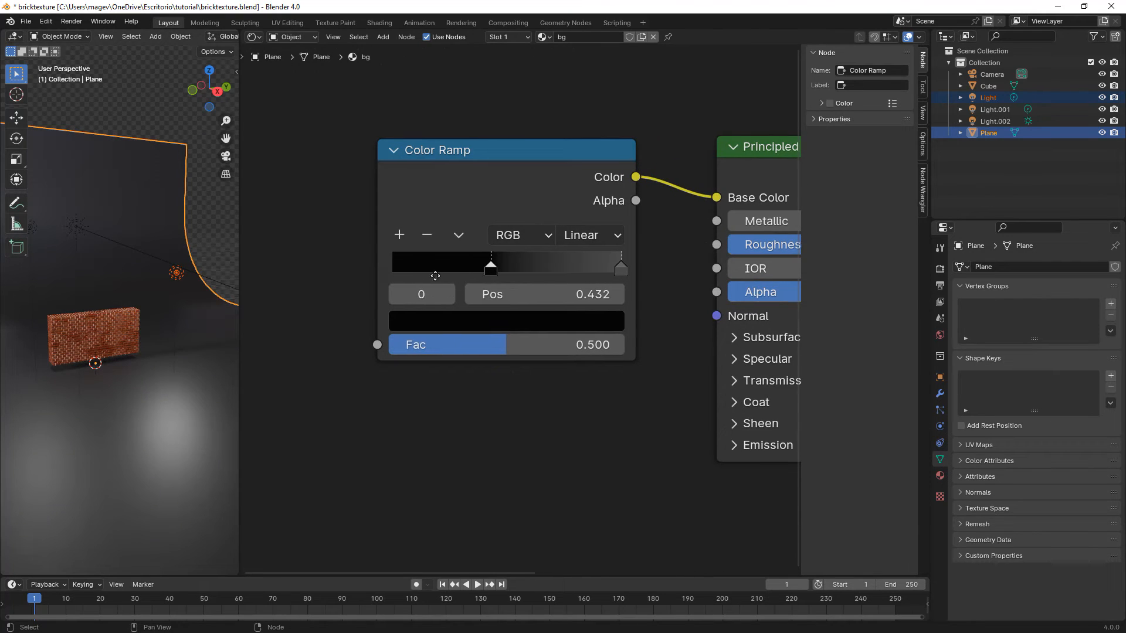
type("a")
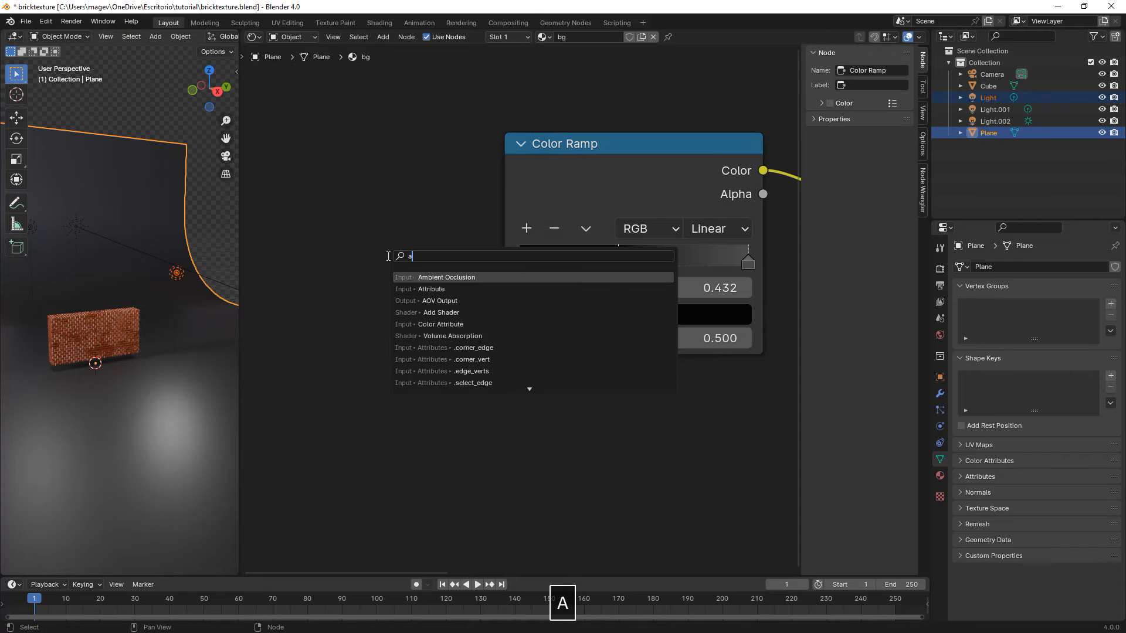
left_click(447, 277)
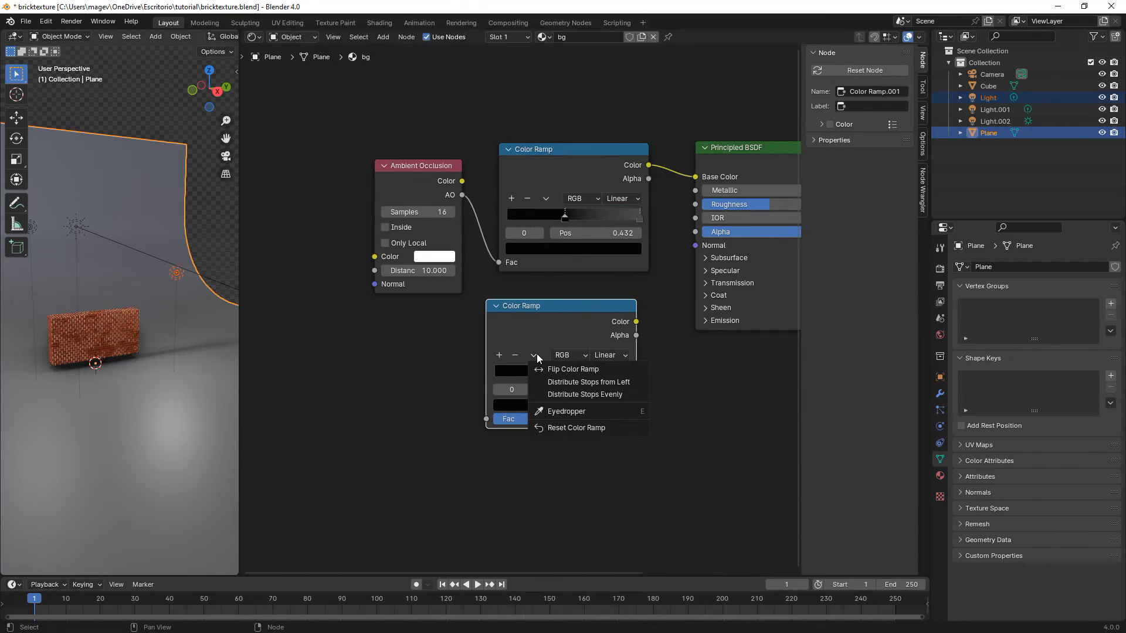
left_click(577, 428)
type("noi")
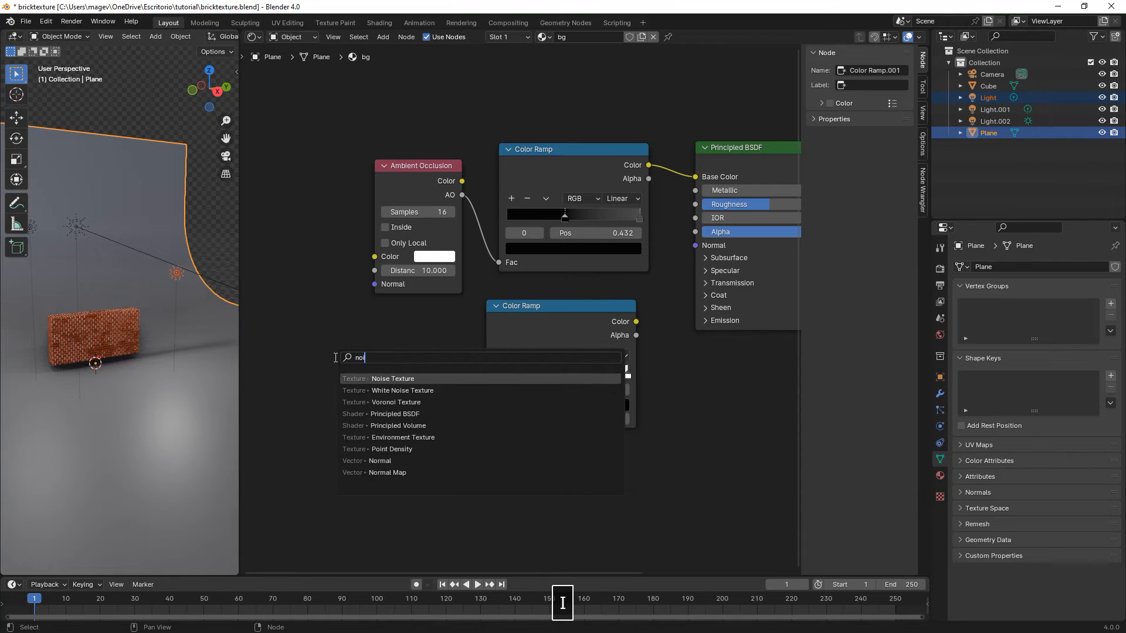
- Add a Noise Texture through a Color Ramp into the shader, moving its dark stop inward
left_click(392, 379)
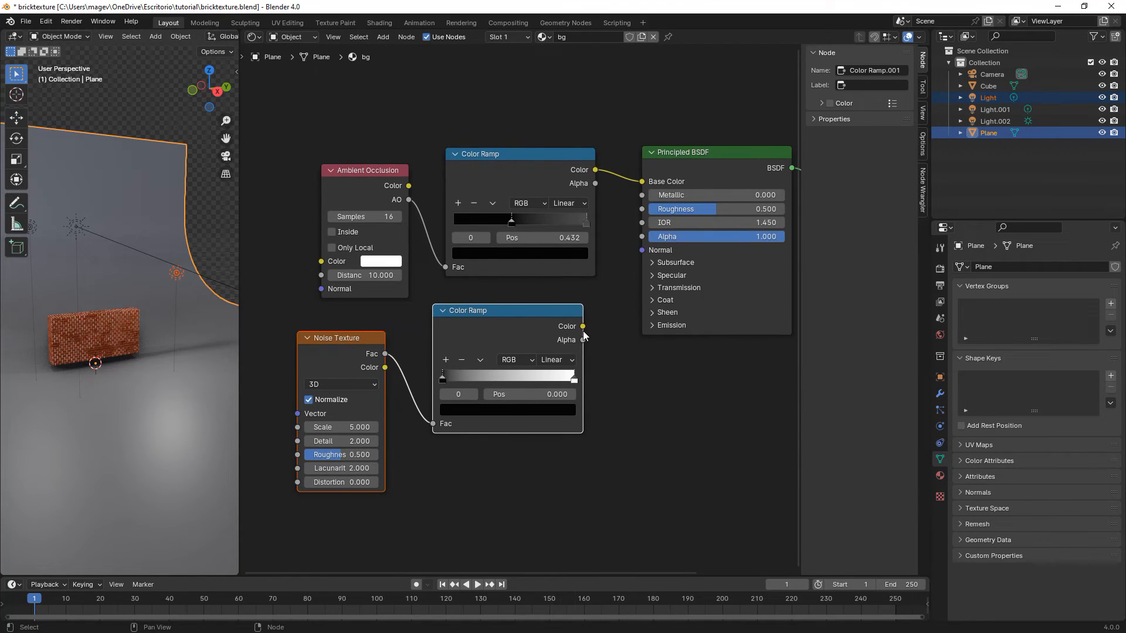
left_click(669, 275)
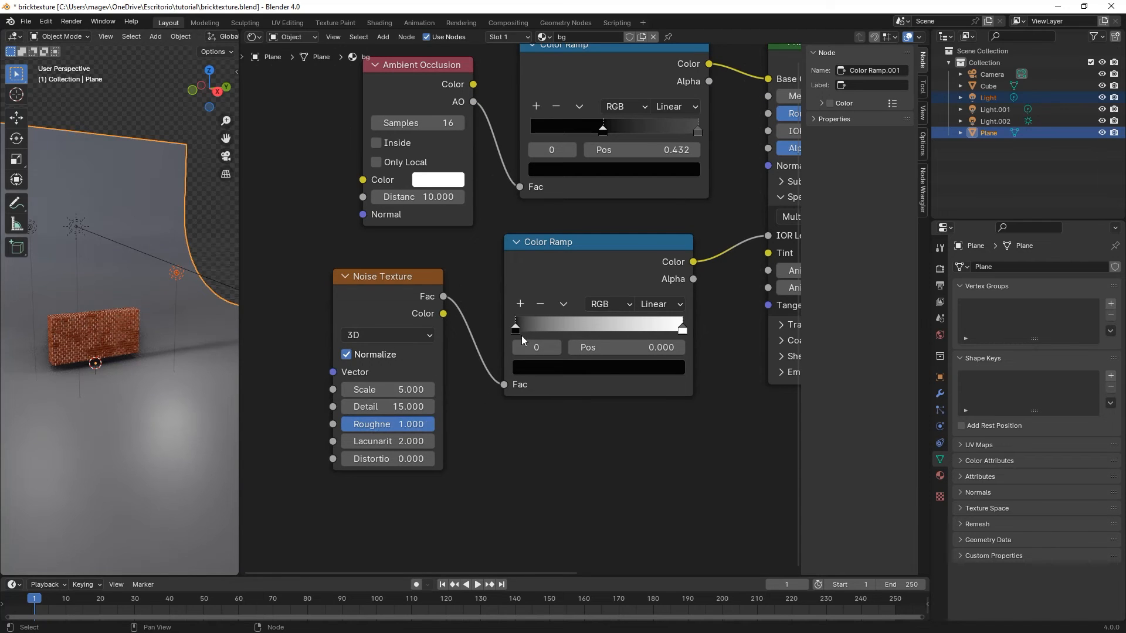
left_click_drag(515, 327, 598, 328)
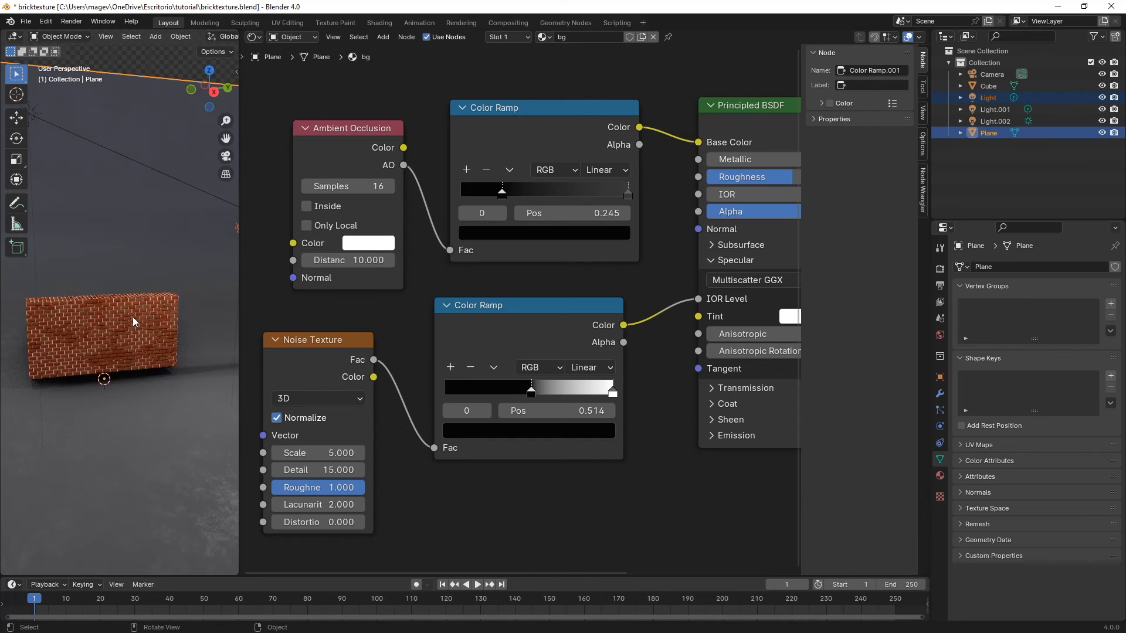
key("g")
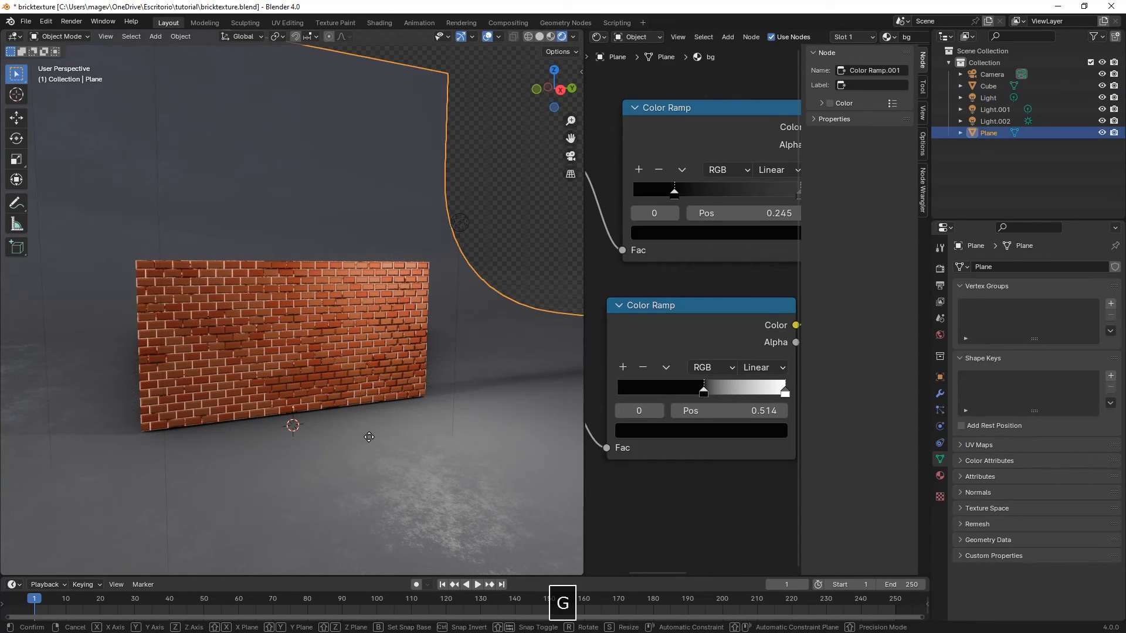
- Drop the brick wall in its new spot and pan the view to frame it
left_click(368, 361)
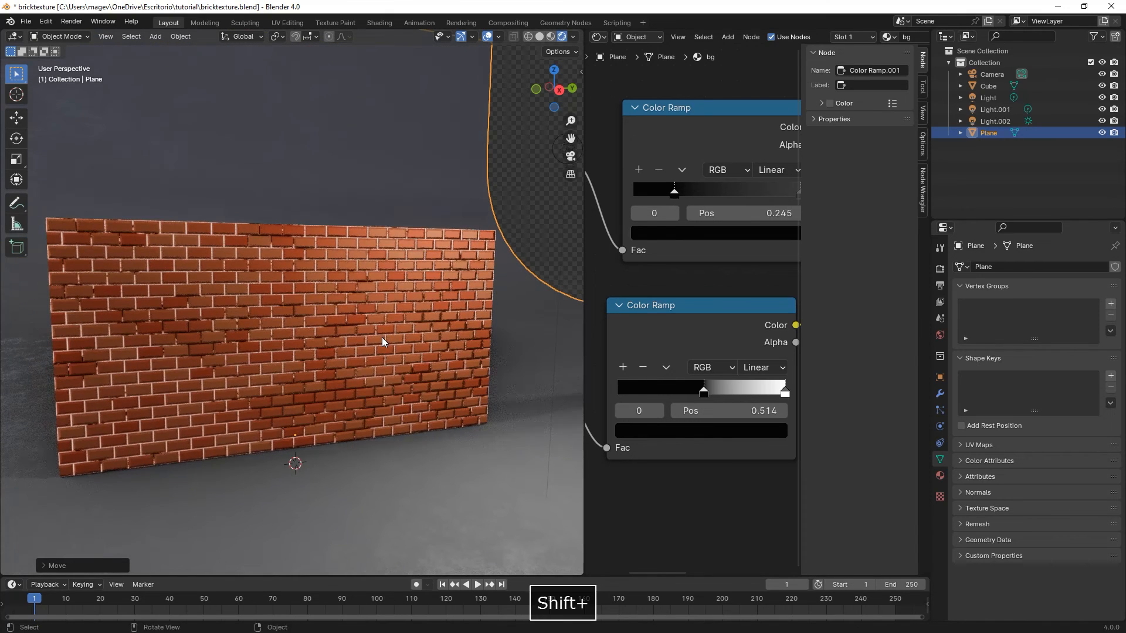
left_click_drag(382, 342, 404, 340)
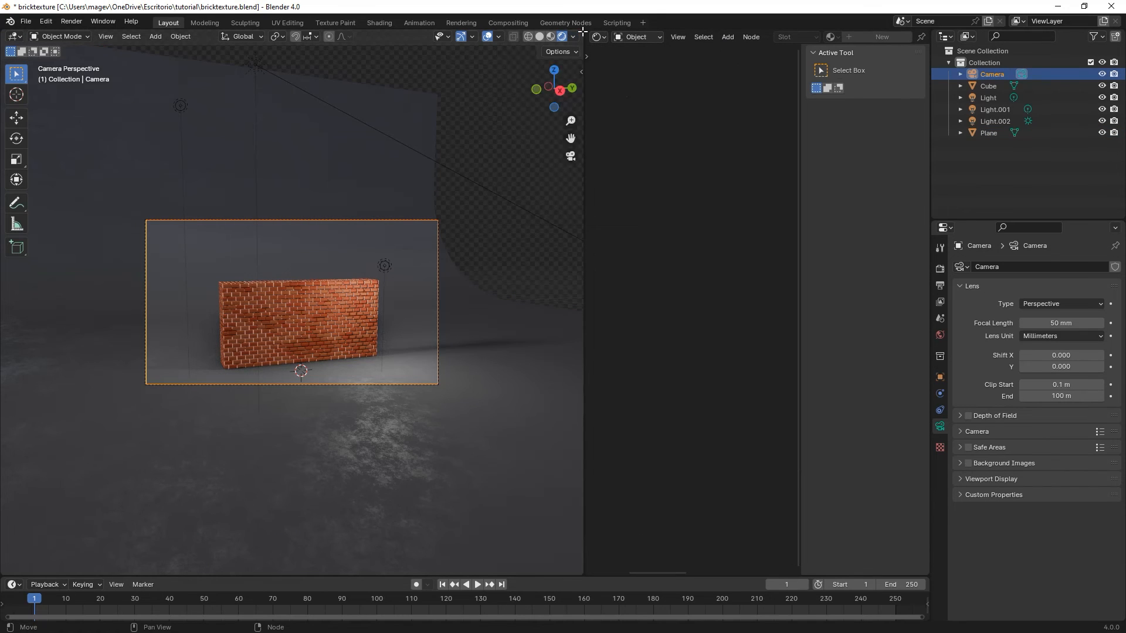
- Lock the camera to view, keyframe its location and rotation, and play back the zoom
key("N")
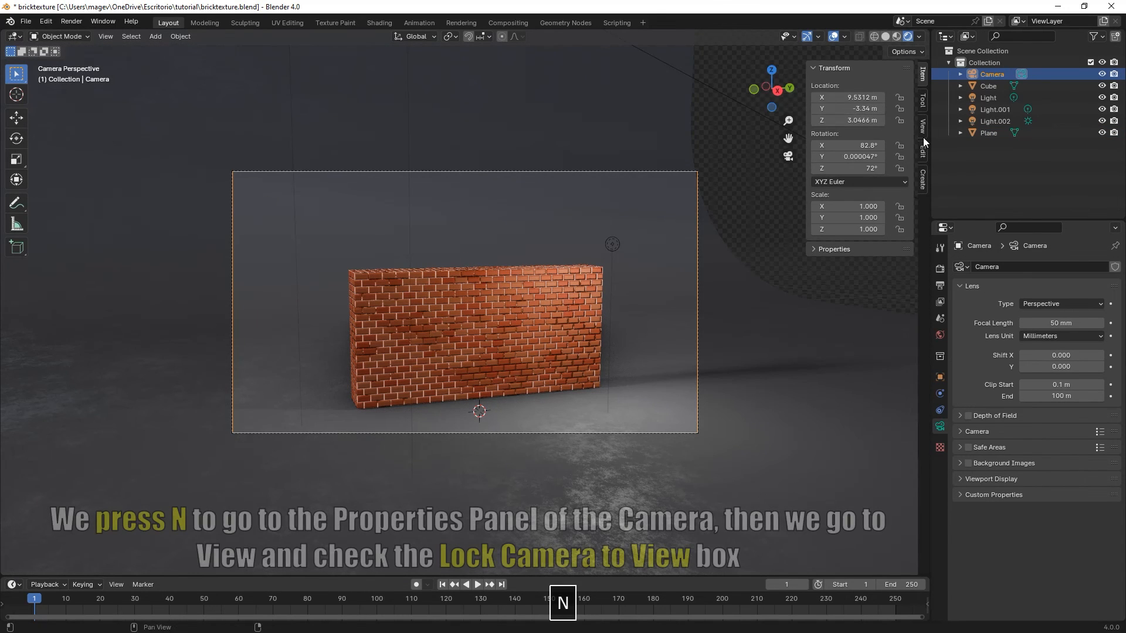
left_click(855, 215)
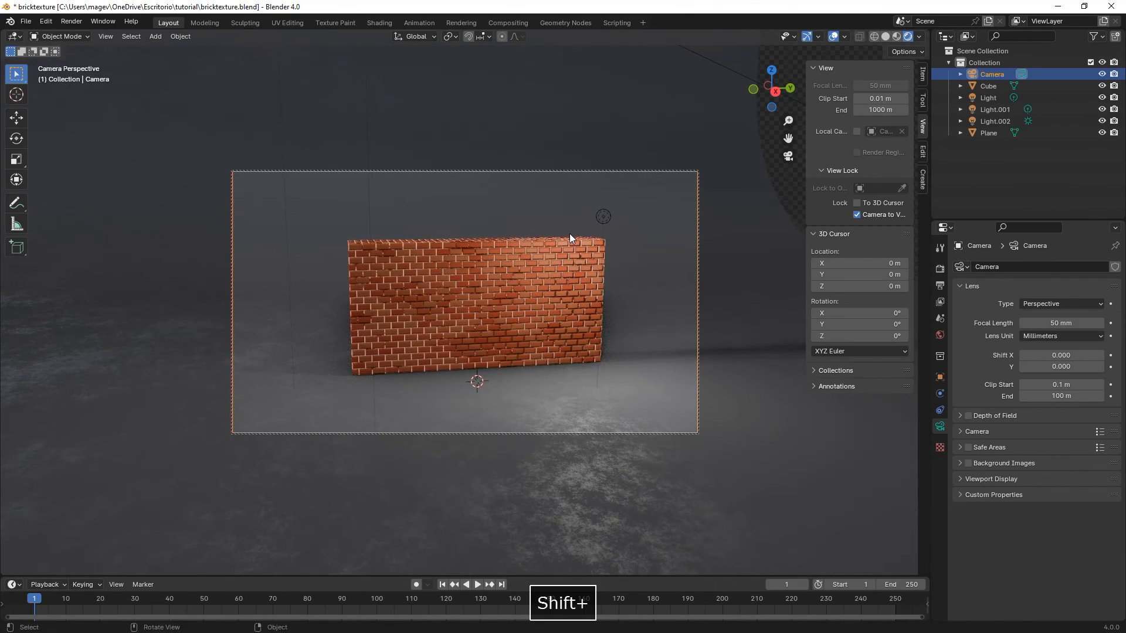
key("I")
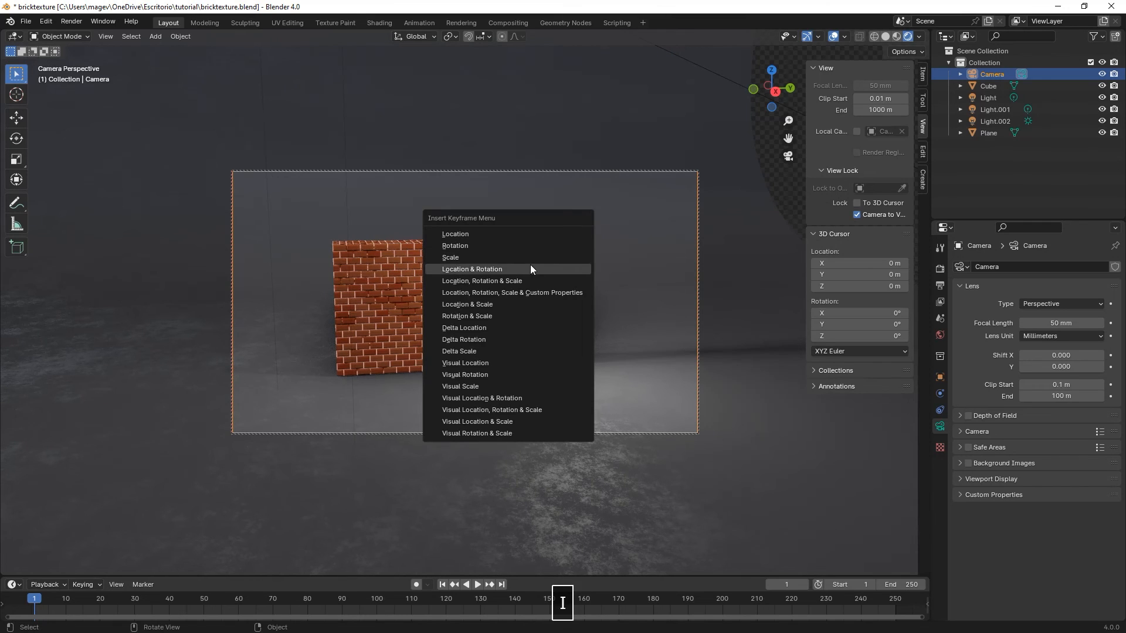
left_click(472, 269)
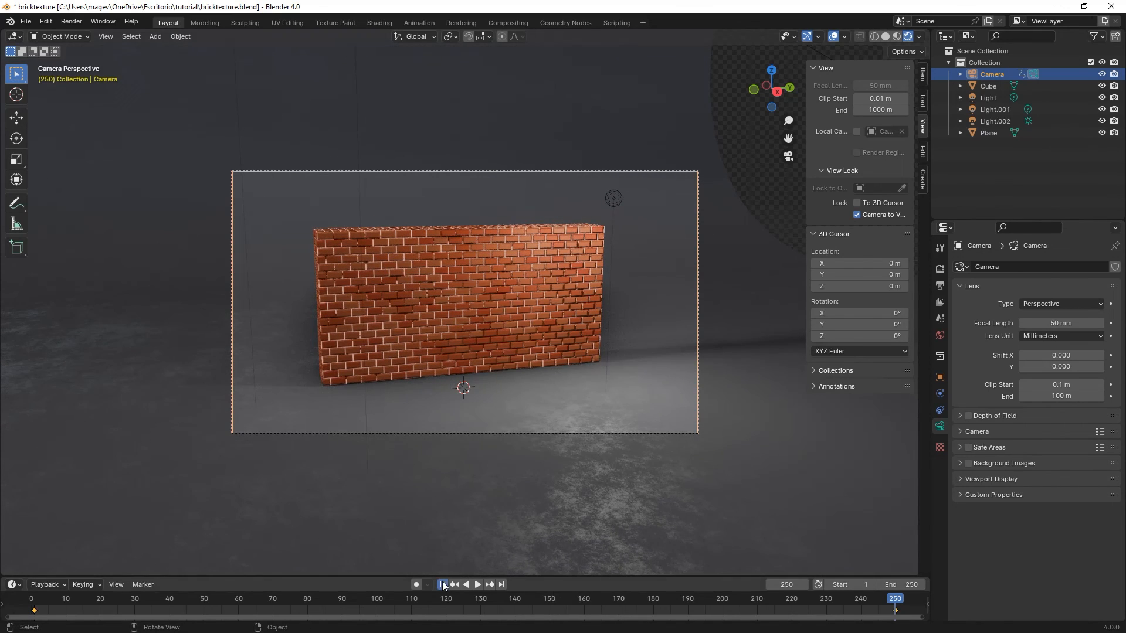
left_click(479, 585)
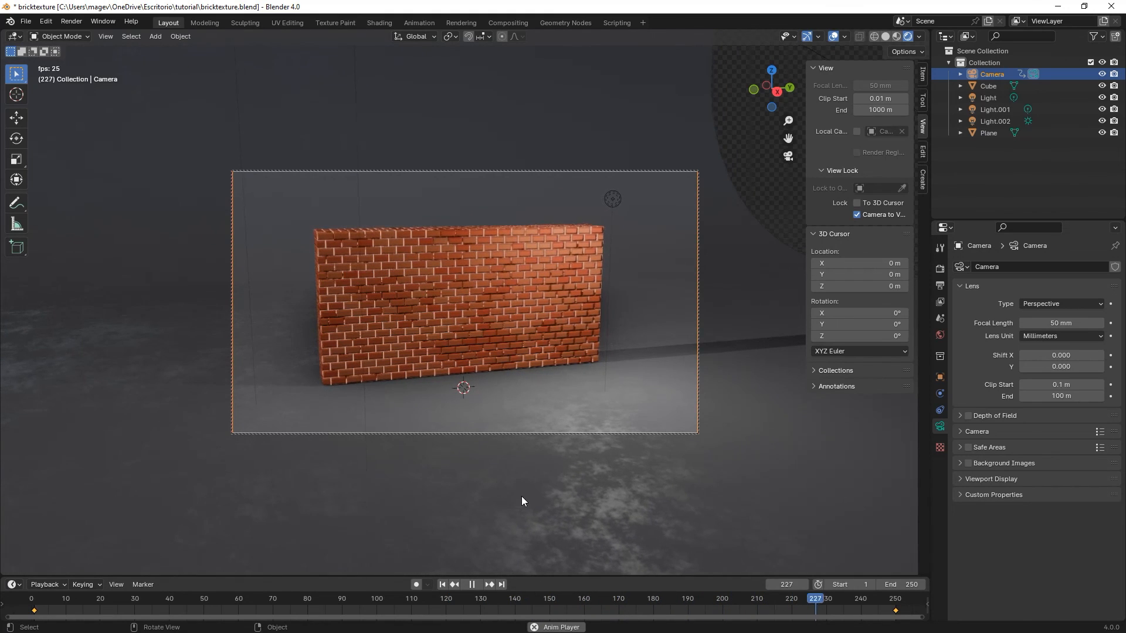
left_click(442, 585)
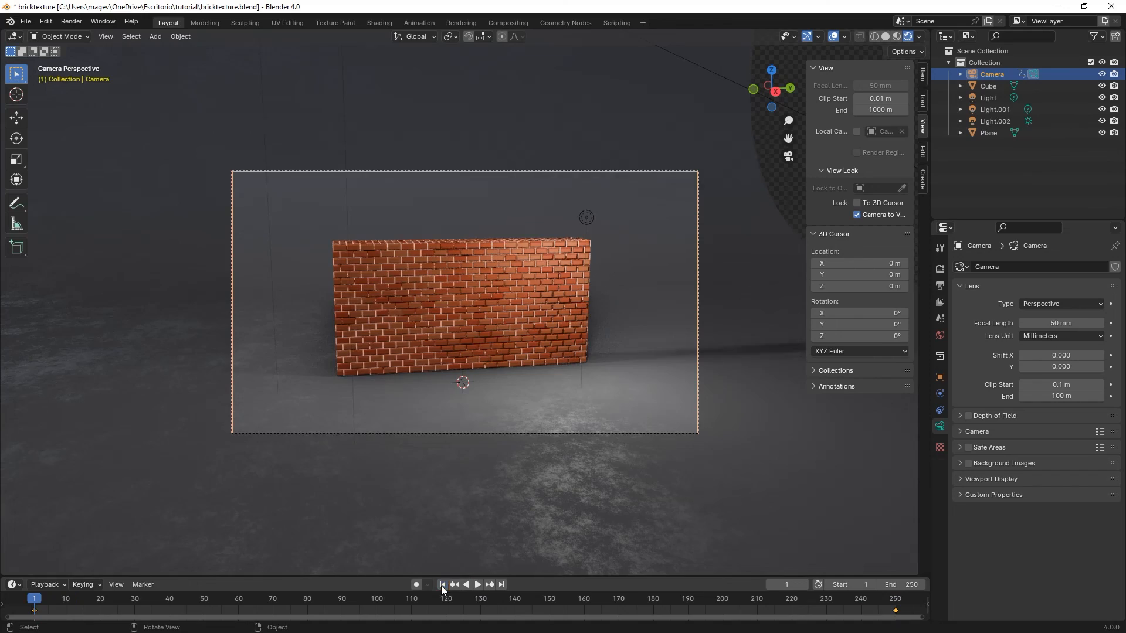